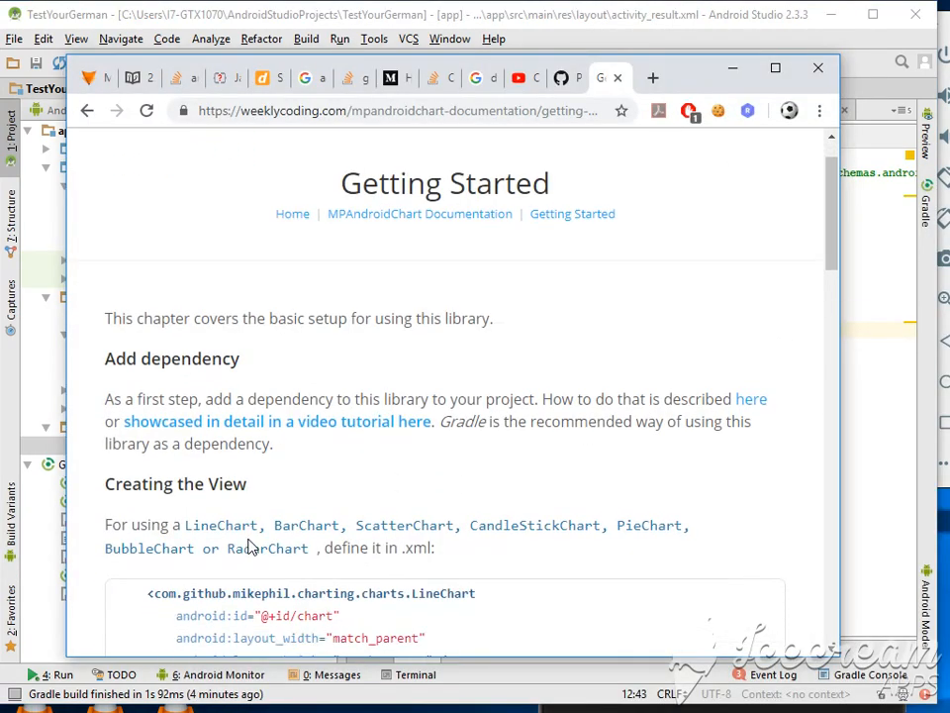
Step: Scroll the MPAndroidChart Getting Started page to the LineChart XML snippet and copy it
scroll("down", 3)
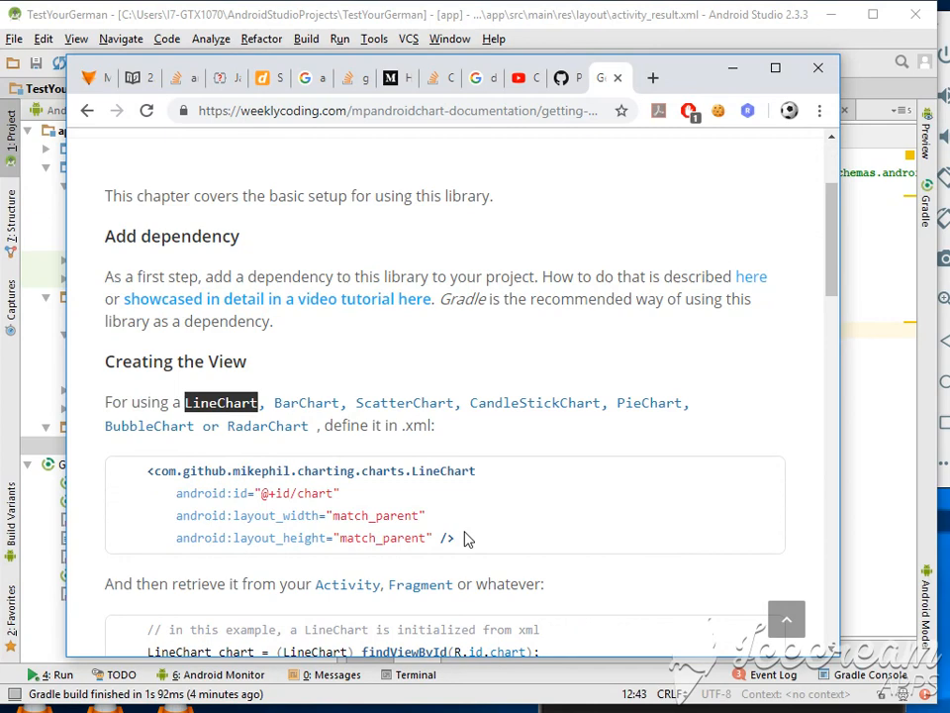
right_click(179, 470)
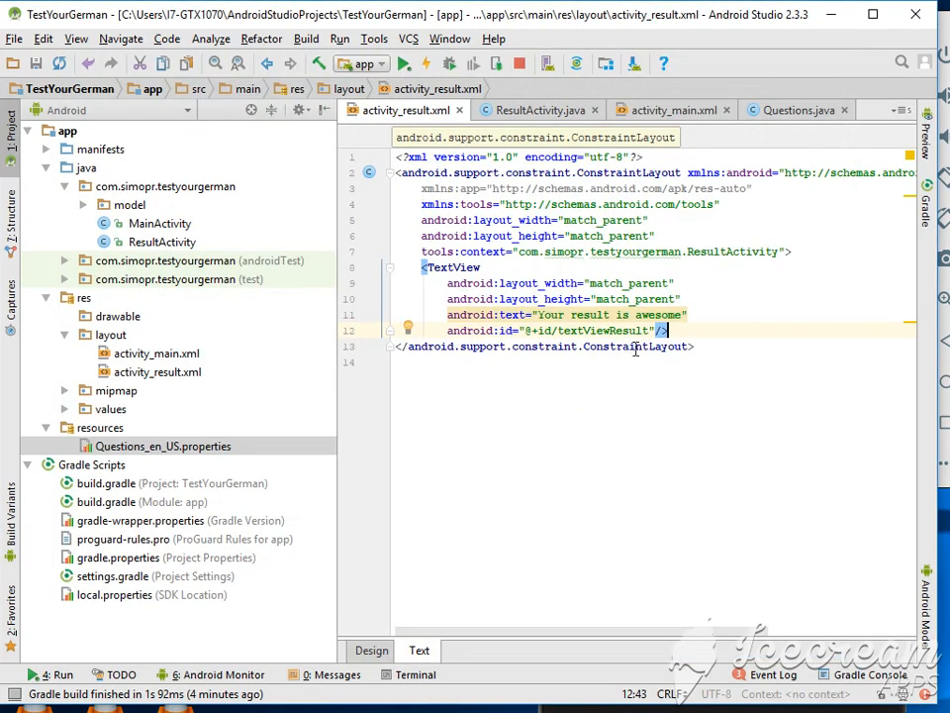
key("Return")
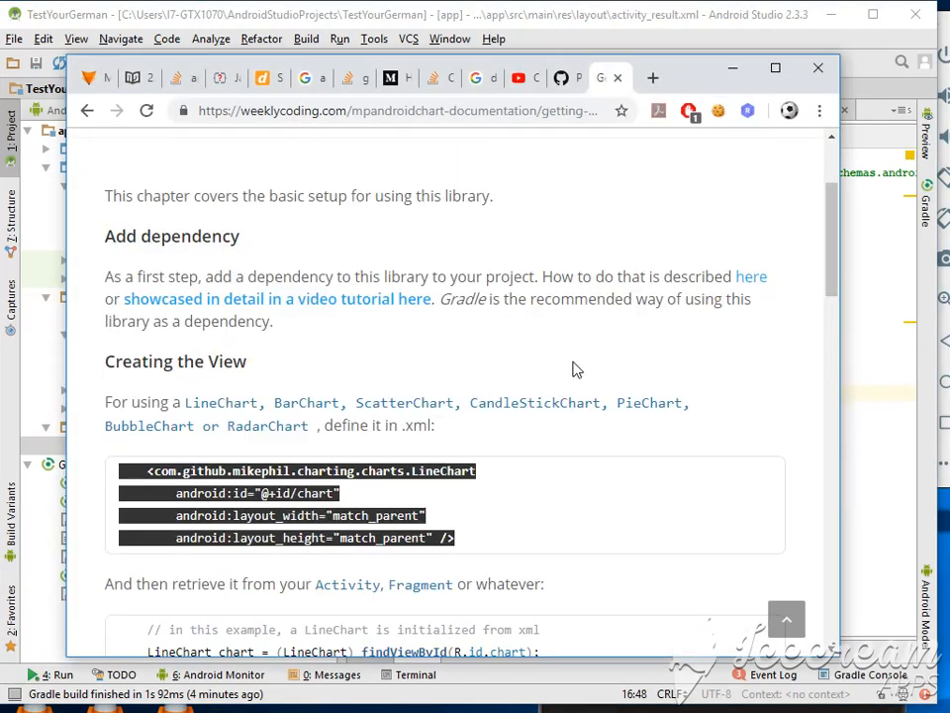
scroll("down", 3)
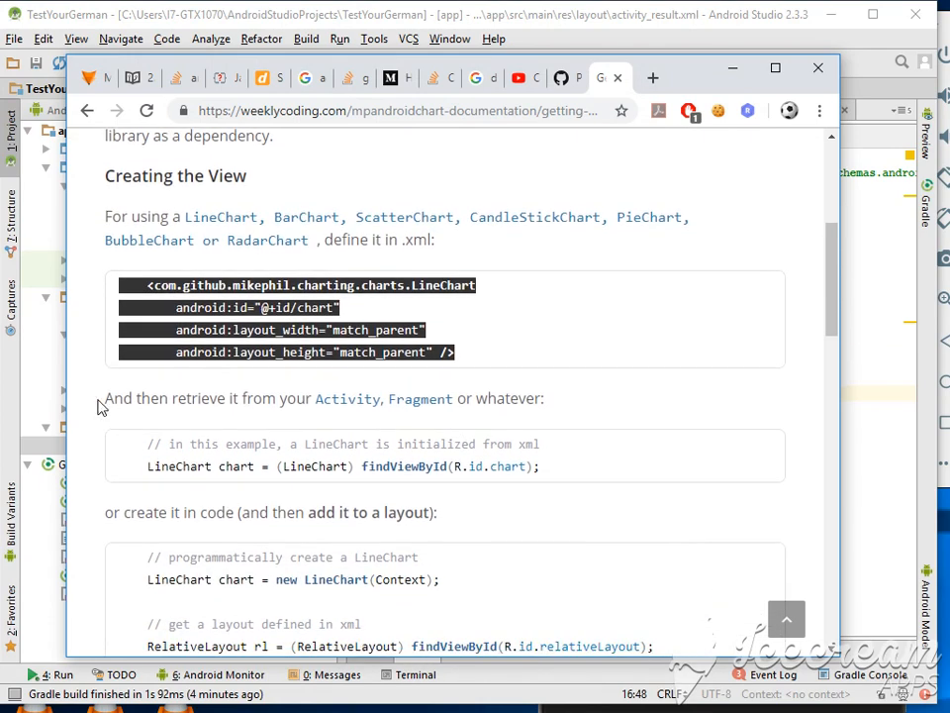
mouse_move(366, 394)
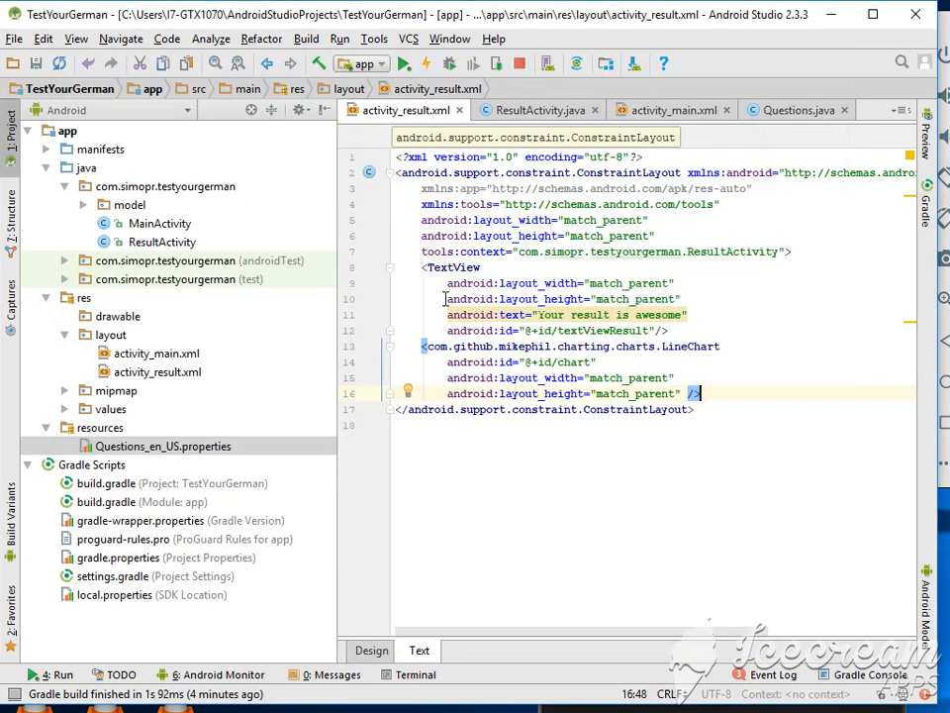
Step: In ResultActivity, add 'LineChart chart = (LineChart) findViewById(R.id.chart);'
left_click(537, 110)
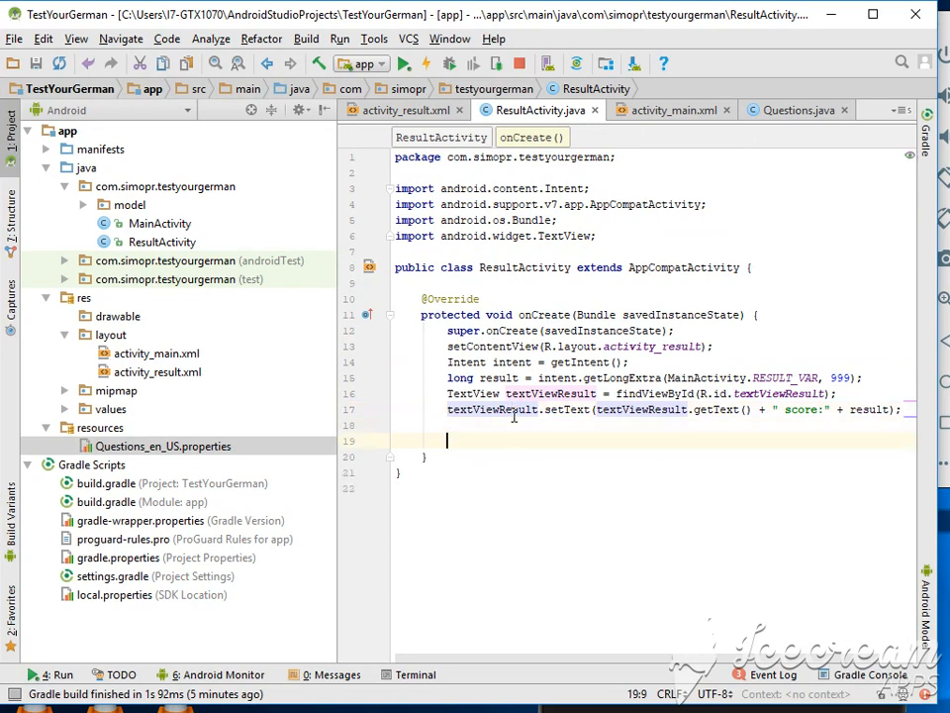
type("LineChart chart = (LineChart) findViewById(R.id.chart);")
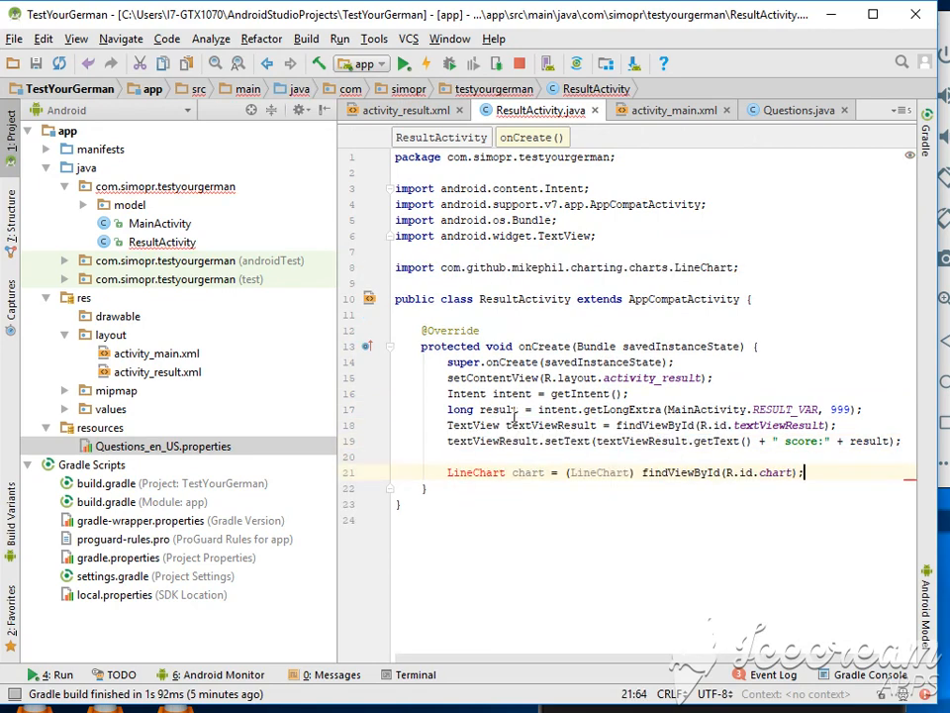
key("Return")
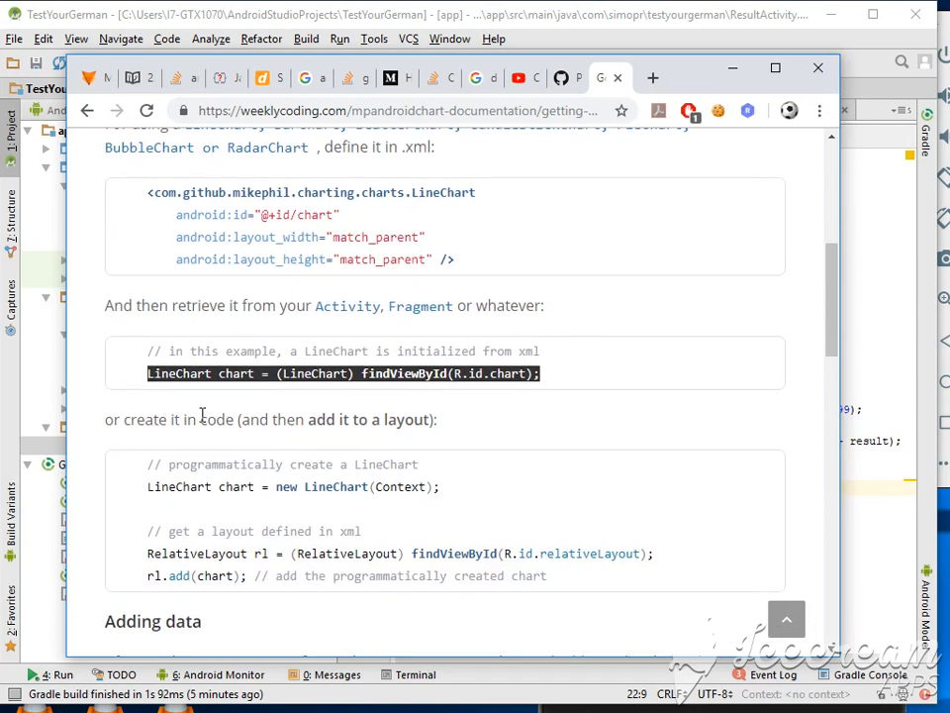
mouse_move(147, 486)
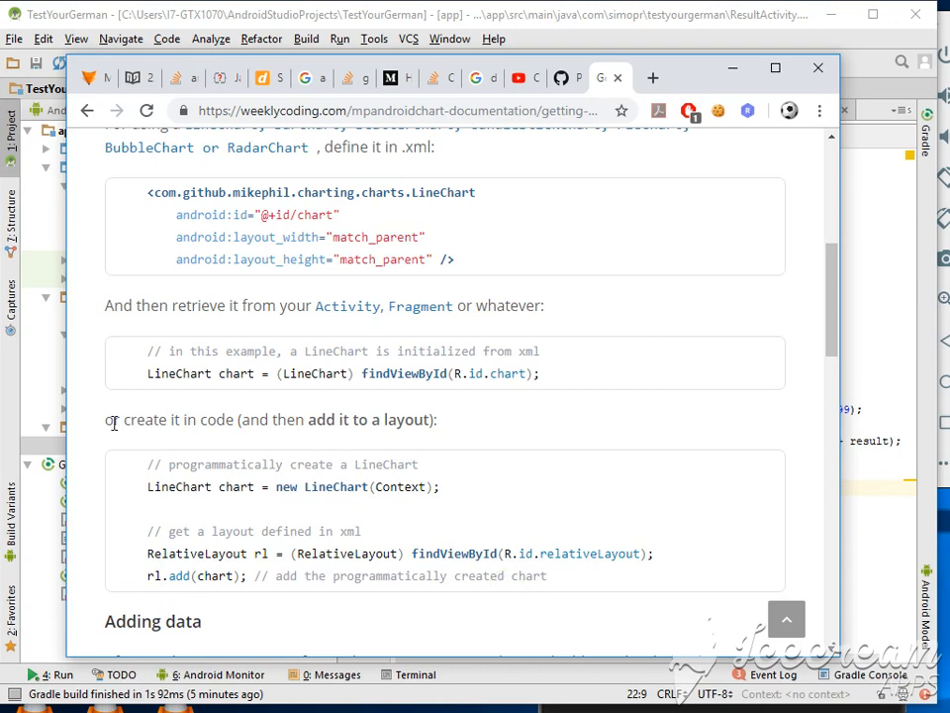
scroll("down", 3)
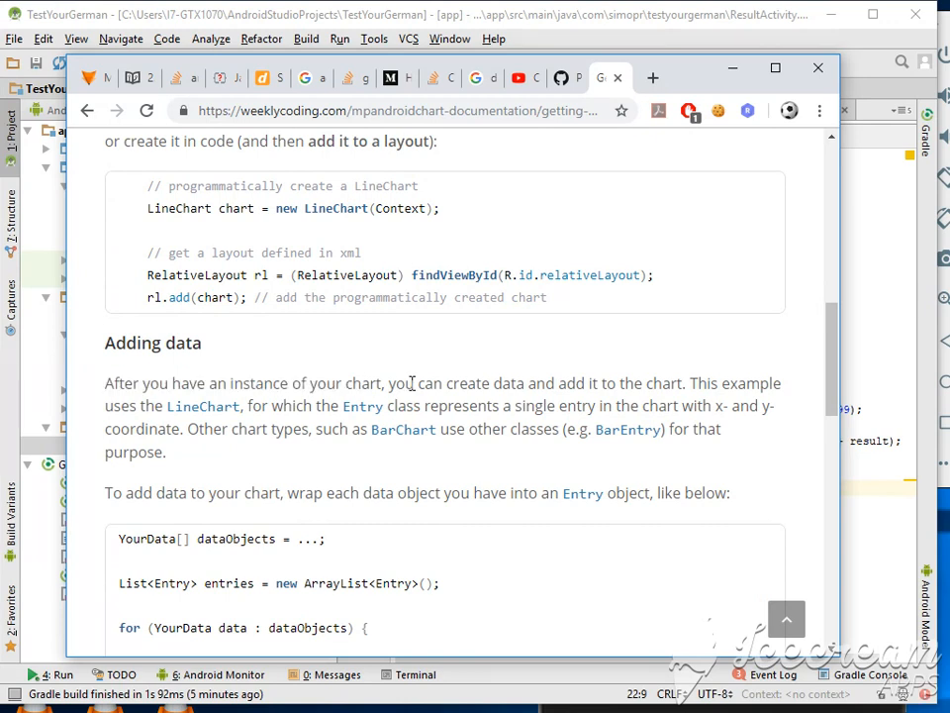
left_click_drag(403, 383, 721, 383)
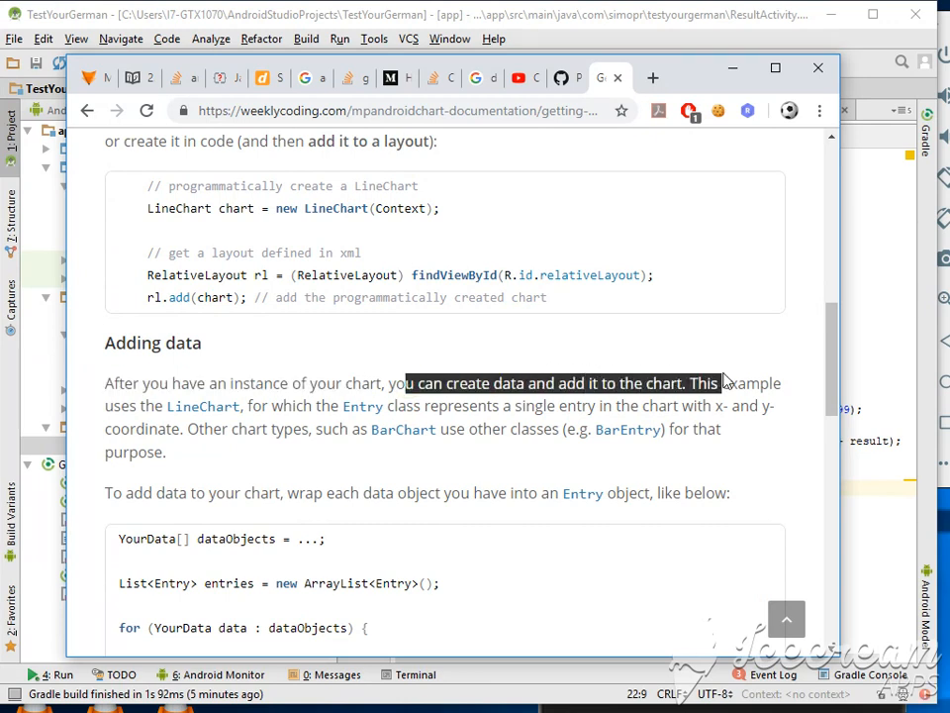
left_click_drag(720, 383, 343, 406)
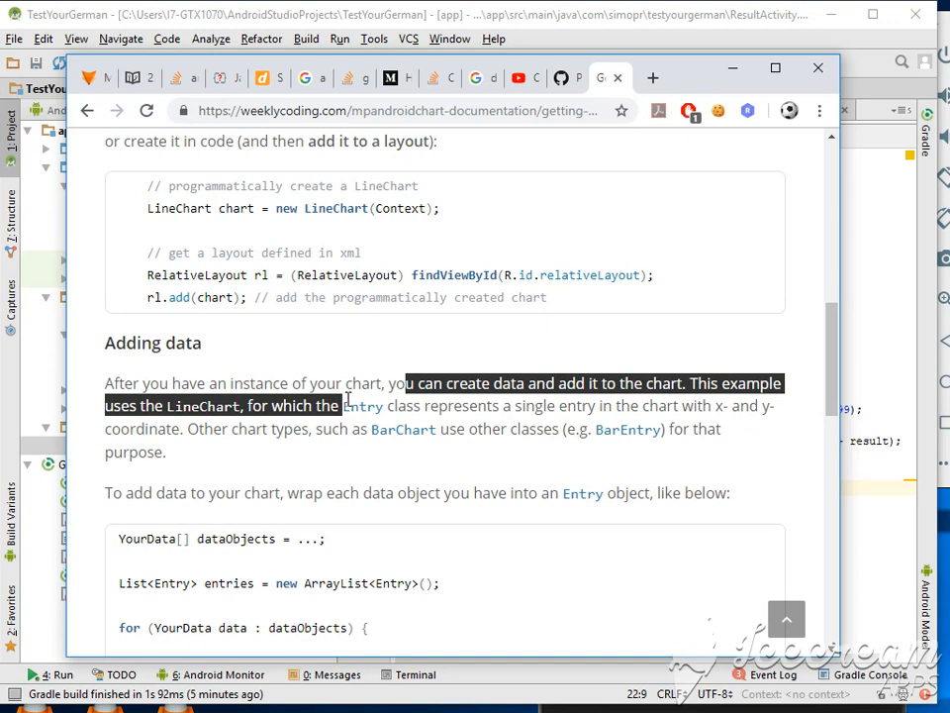
left_click_drag(346, 404, 148, 428)
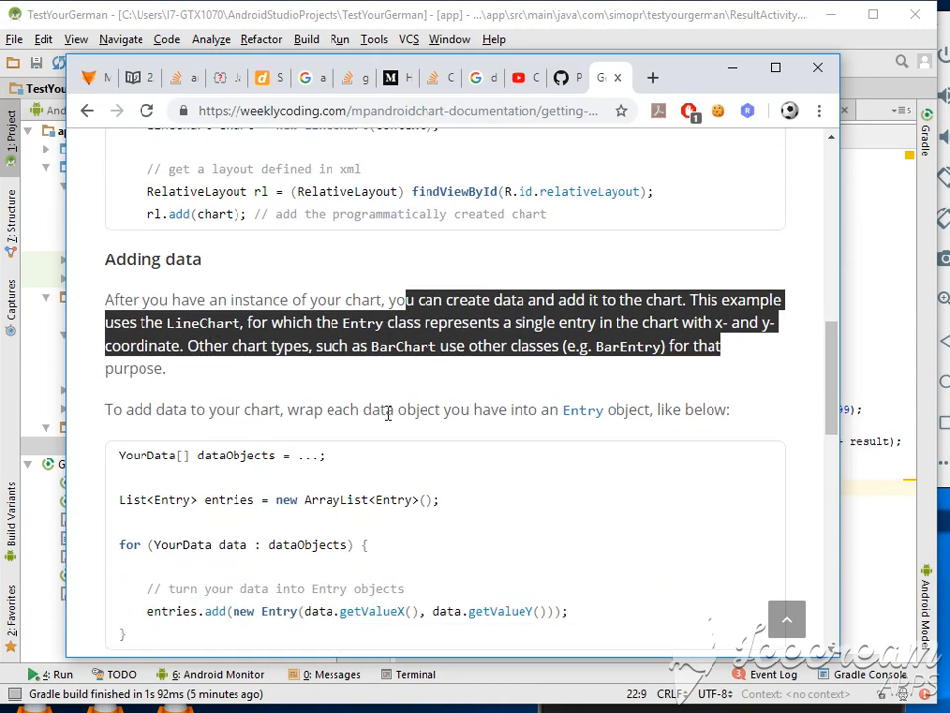
scroll("down", 3)
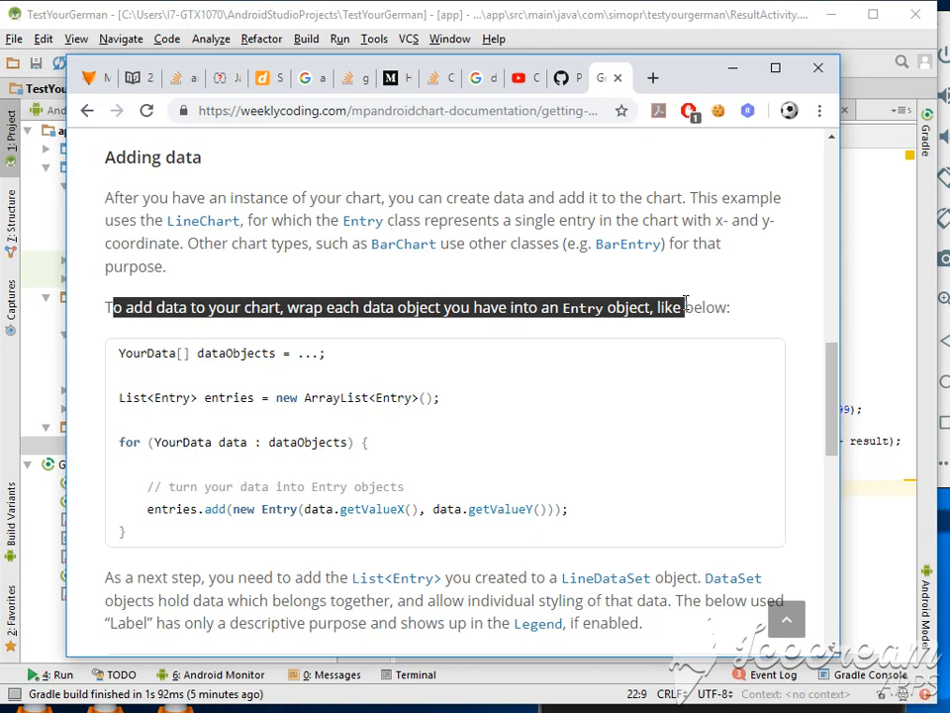
mouse_move(336, 485)
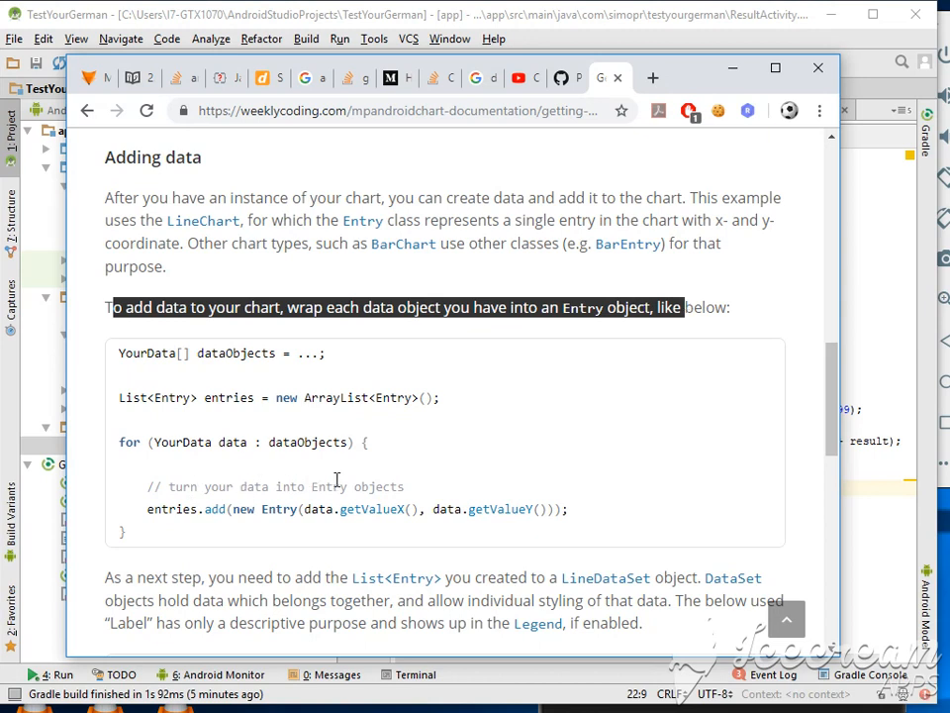
mouse_move(126, 352)
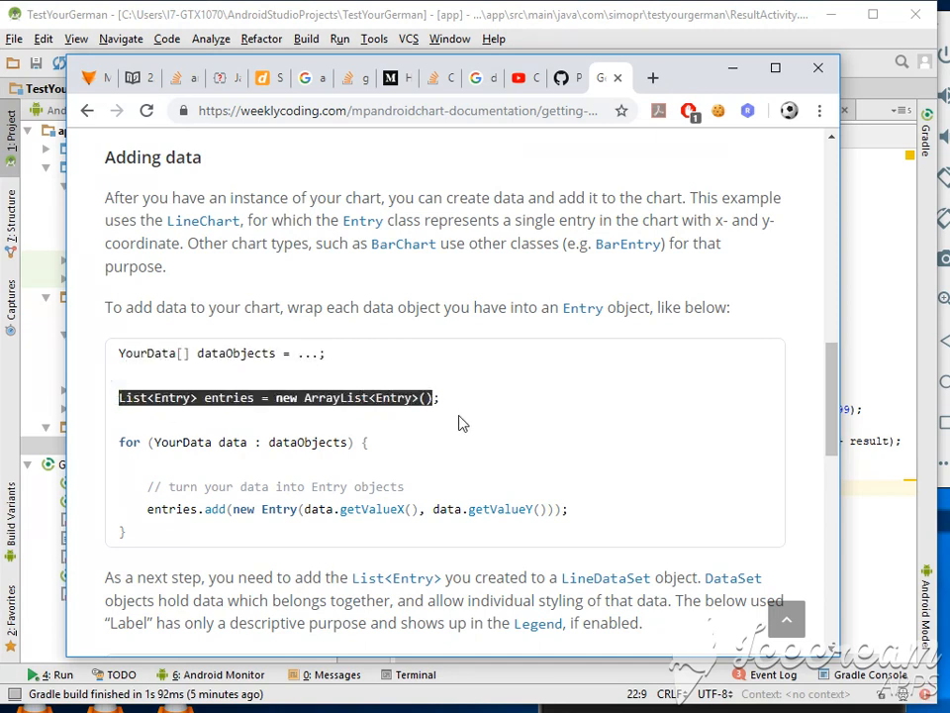
mouse_move(246, 469)
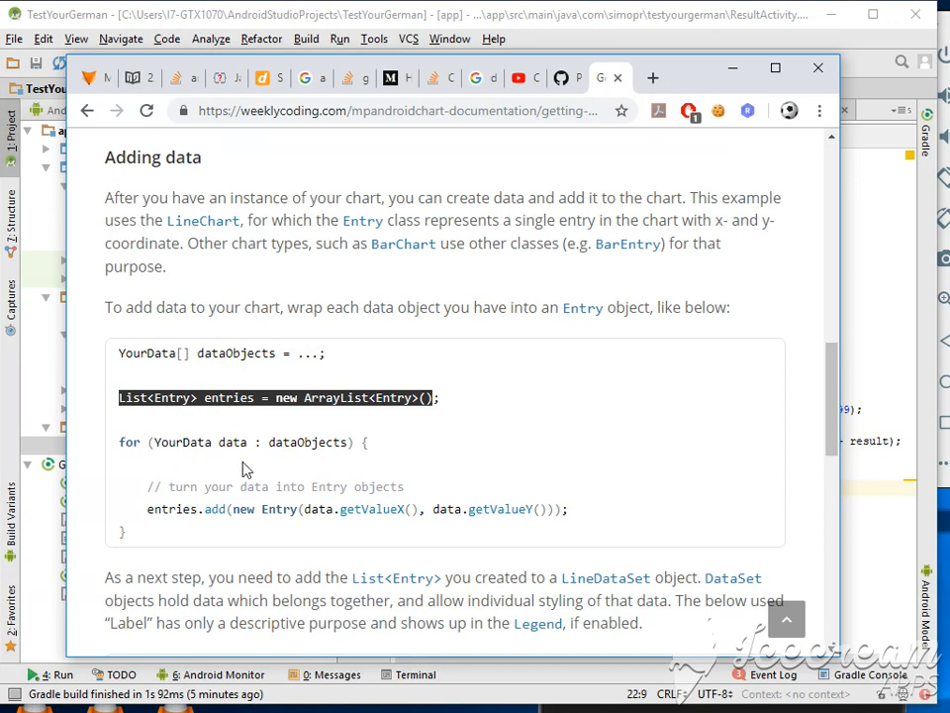
Step: Select the YourData placeholder in the Adding data example and scroll toward LineDataSet
double_click(182, 441)
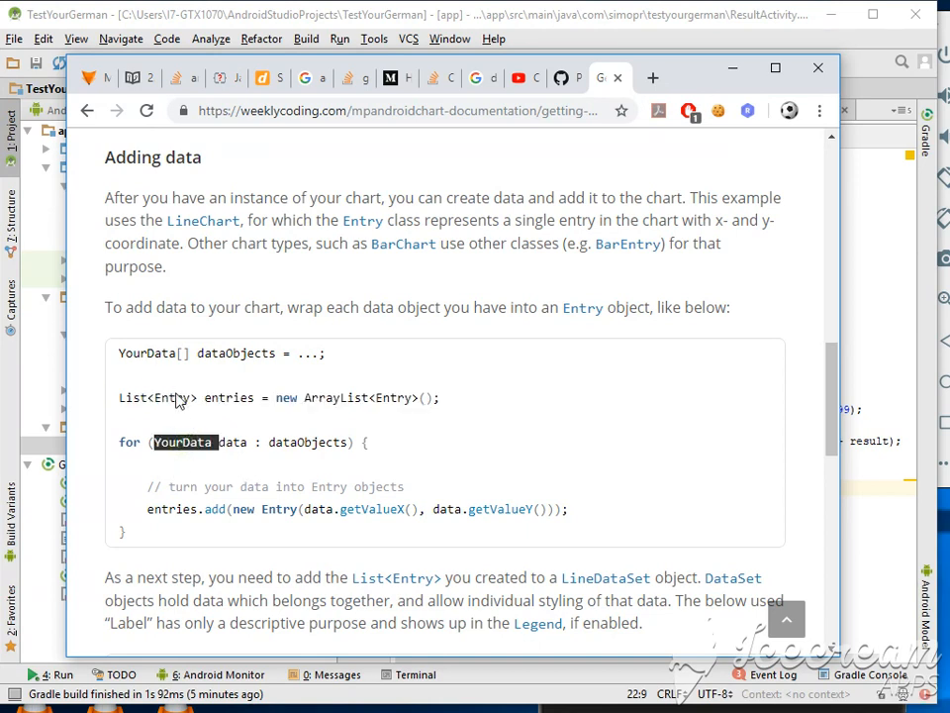
mouse_move(245, 383)
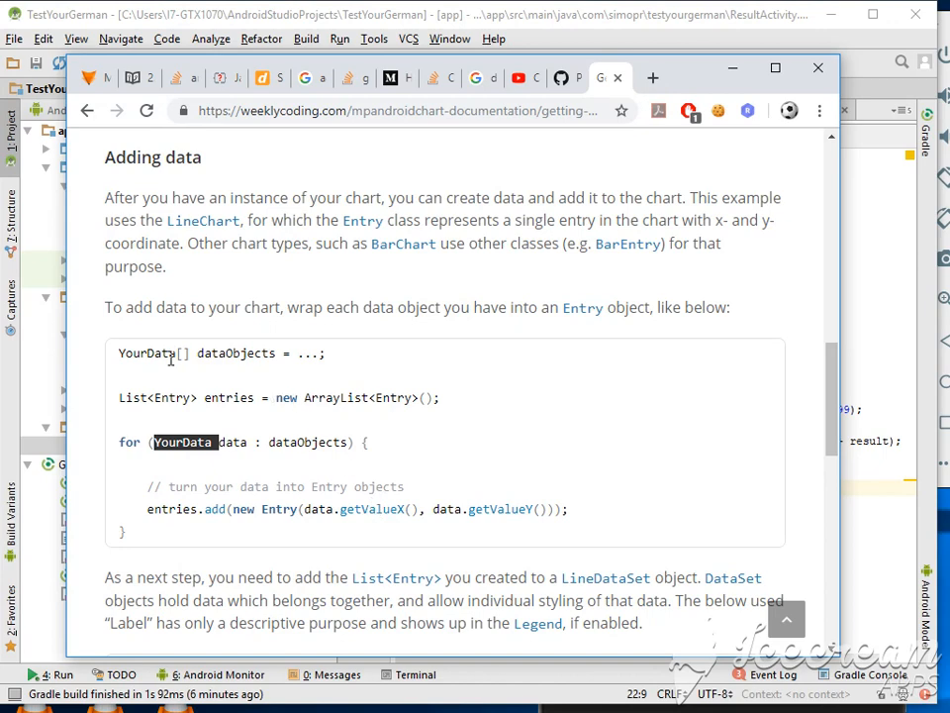
mouse_move(346, 508)
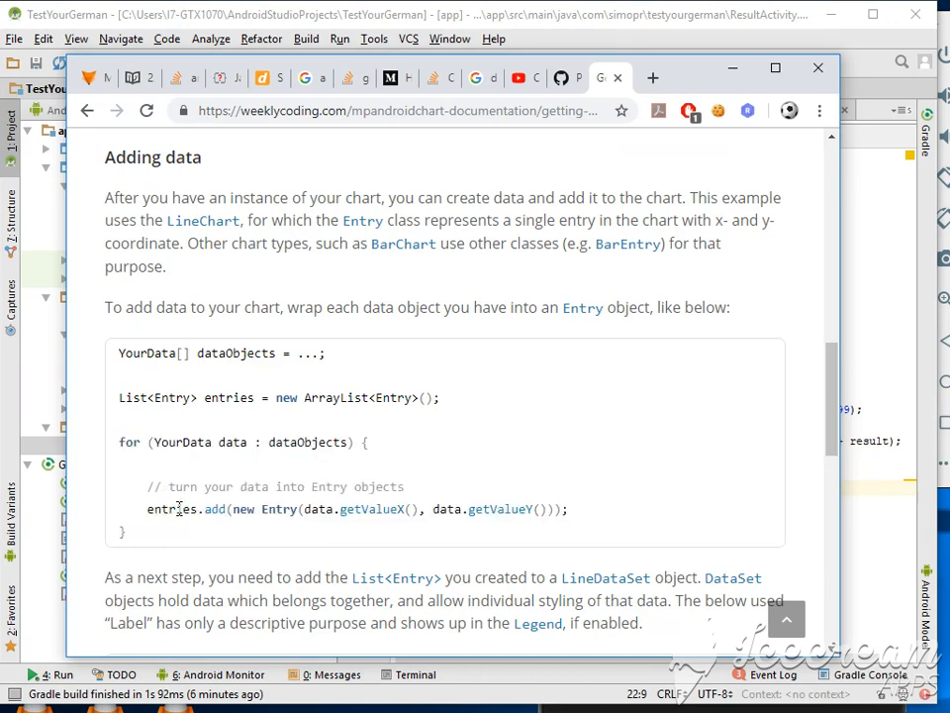
mouse_move(167, 471)
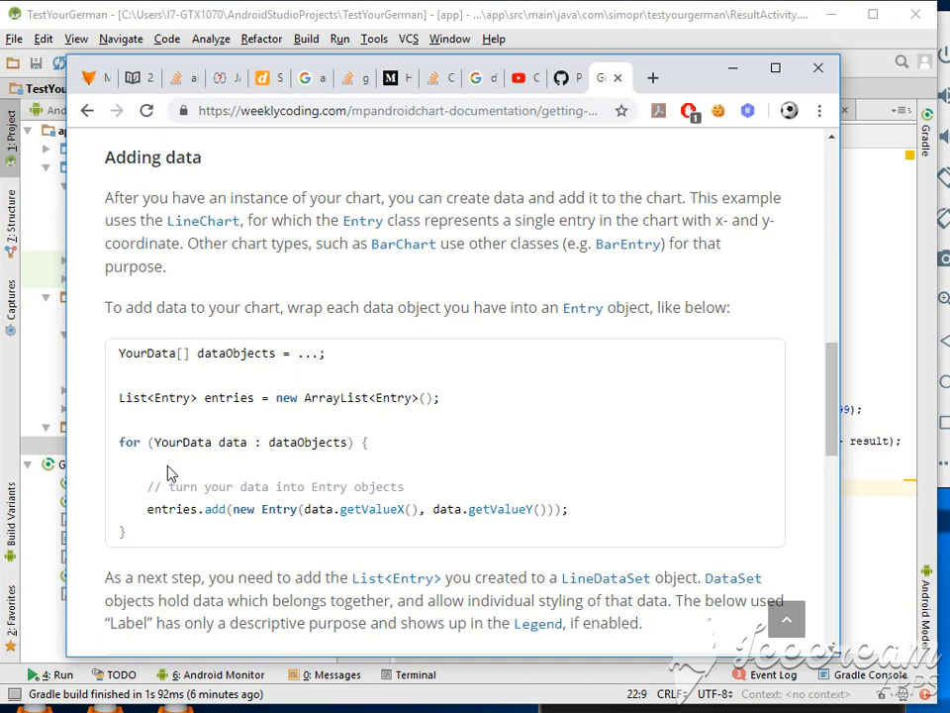
scroll("down", 3)
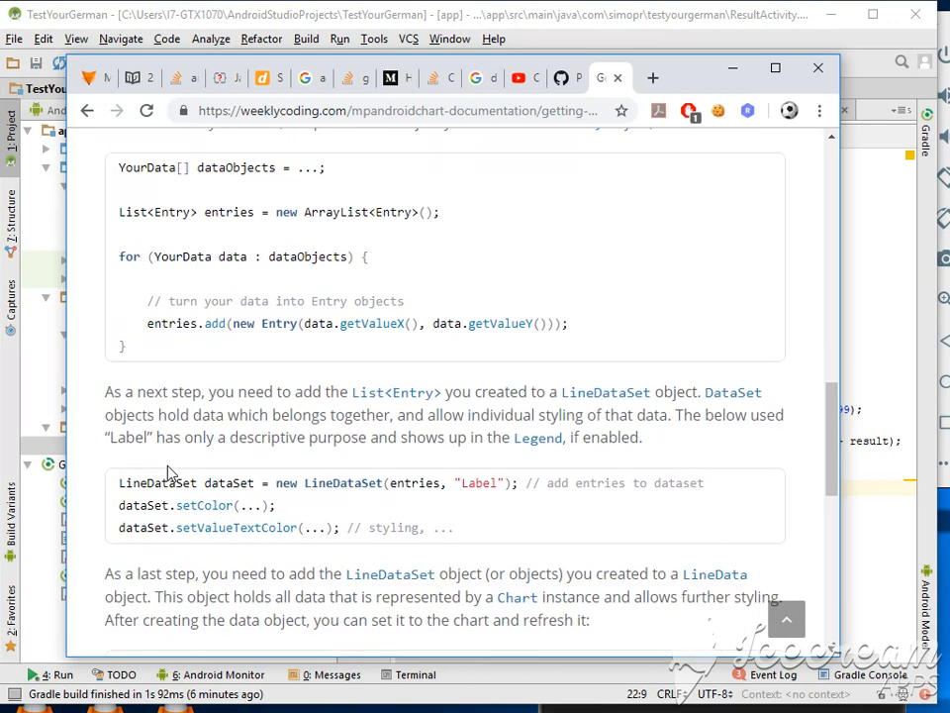
scroll("up", 3)
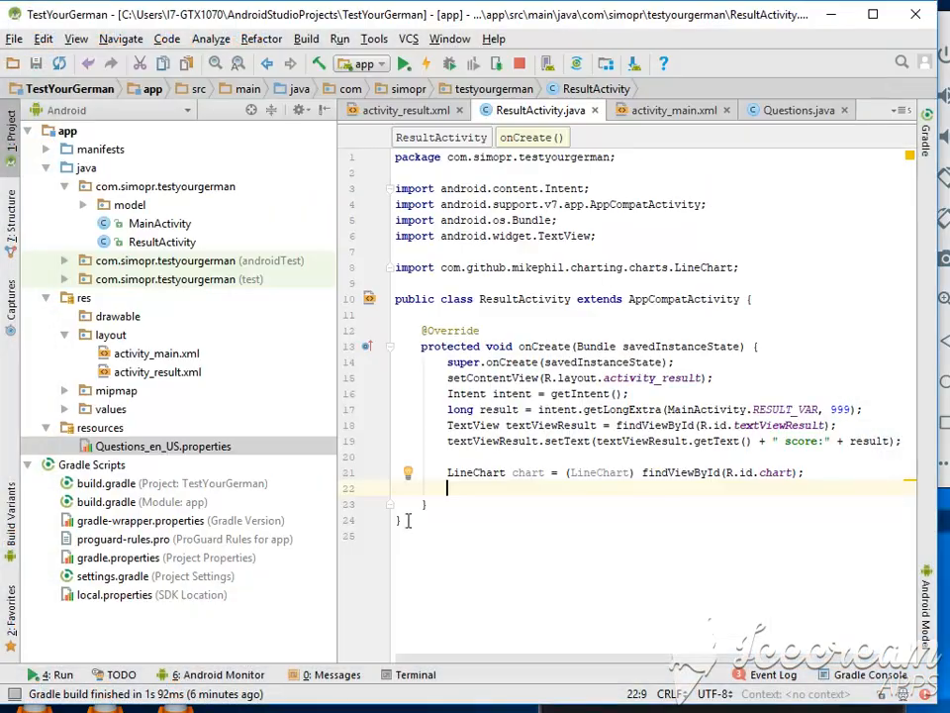
Step: Add 'List<Entry> entries = new ArrayList<Entry>();' and import the MPAndroidChart Entry class
type("List<Entry> entries = new ArrayList<Entry>();")
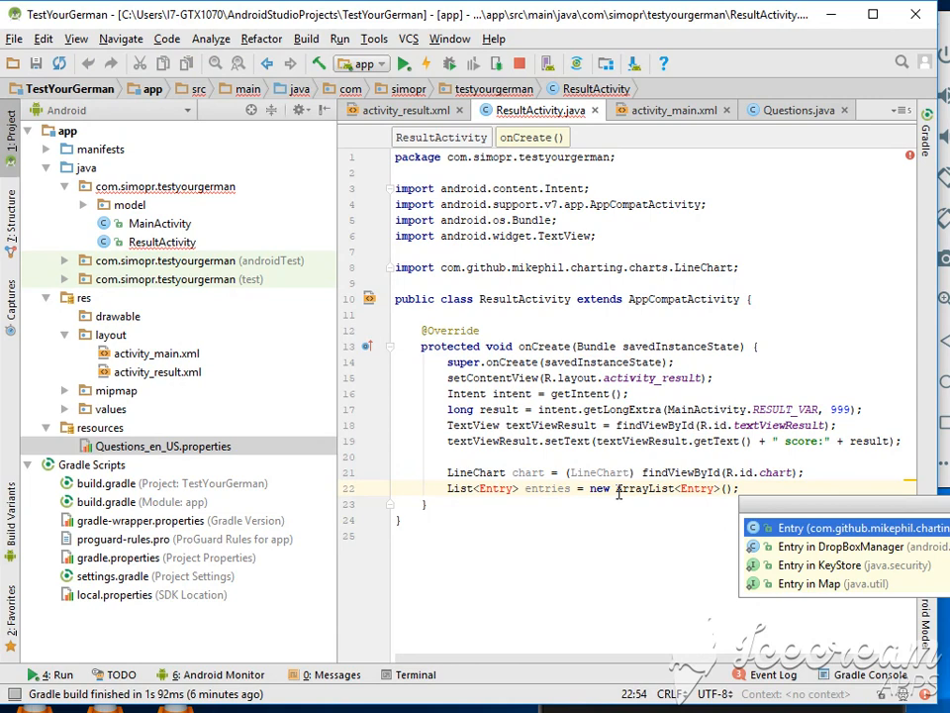
left_click(851, 528)
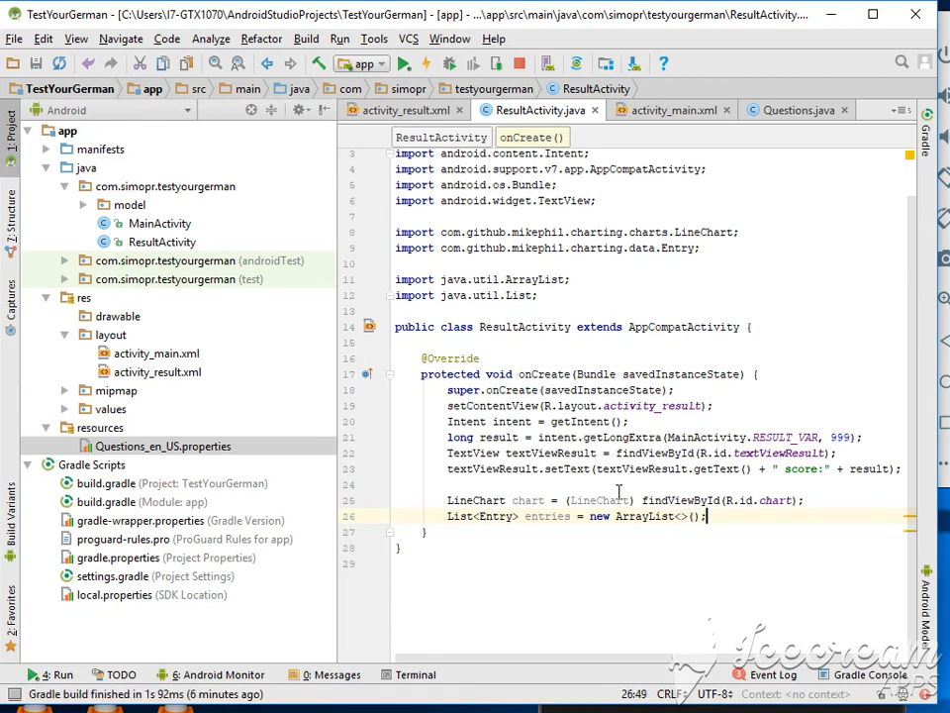
key("enter")
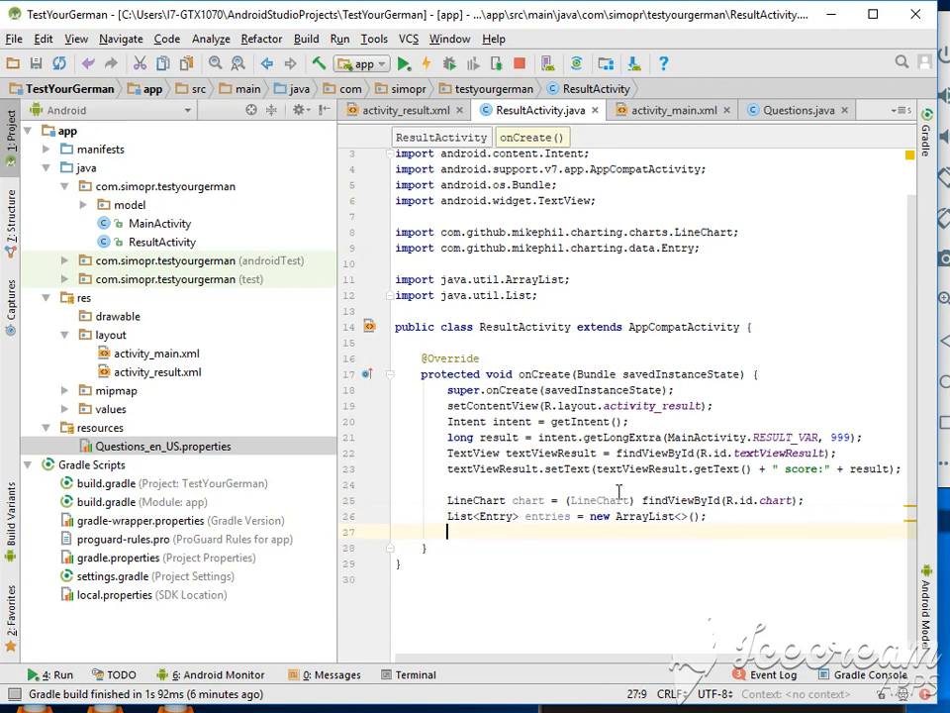
Step: Write a for loop with i from 0 to 100 and begin the Math.random() value
type("for (int i =")
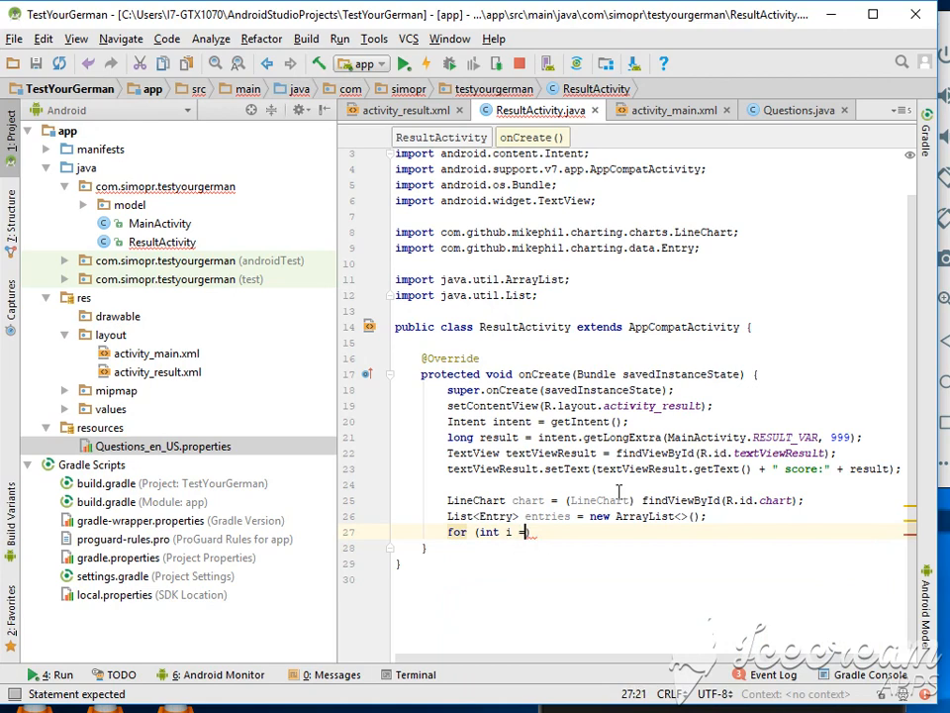
type(")")
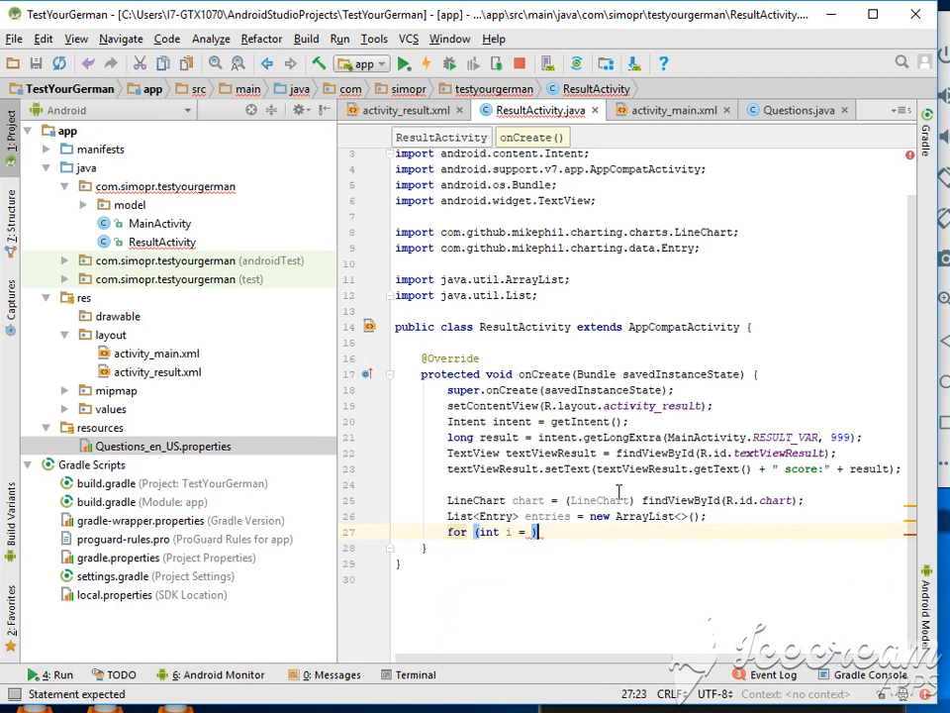
type("0; i")
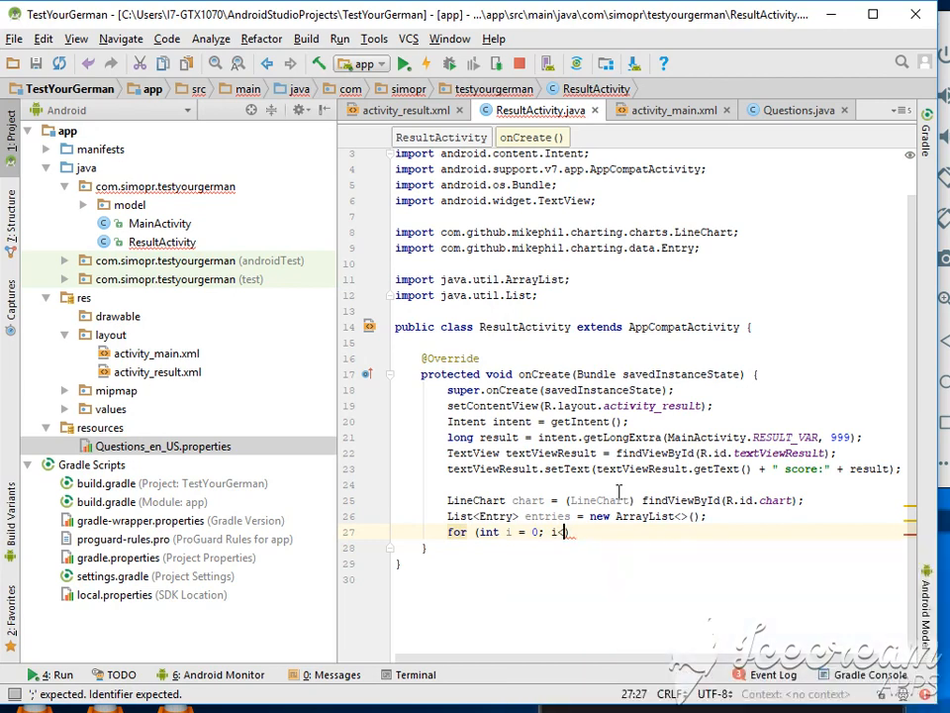
type("<100;")
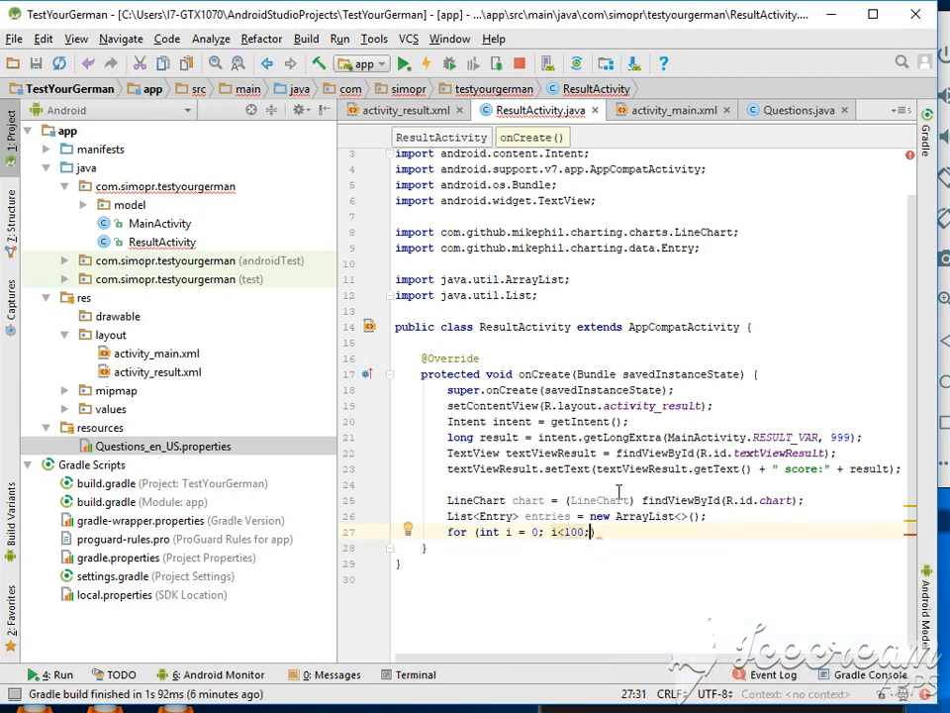
type("i")
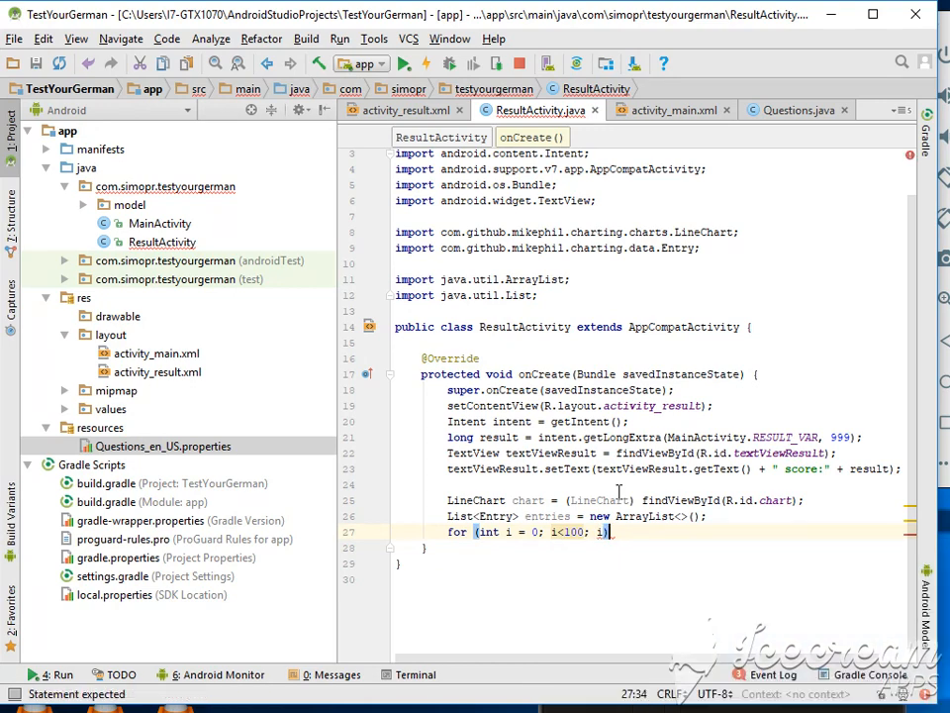
type("=")
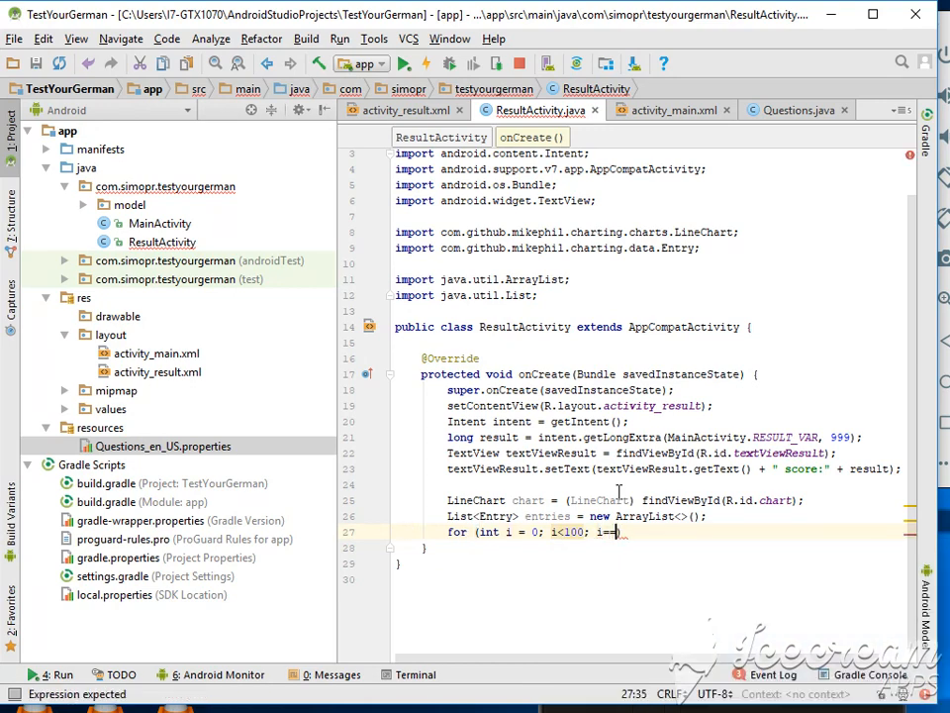
key("Backspace")
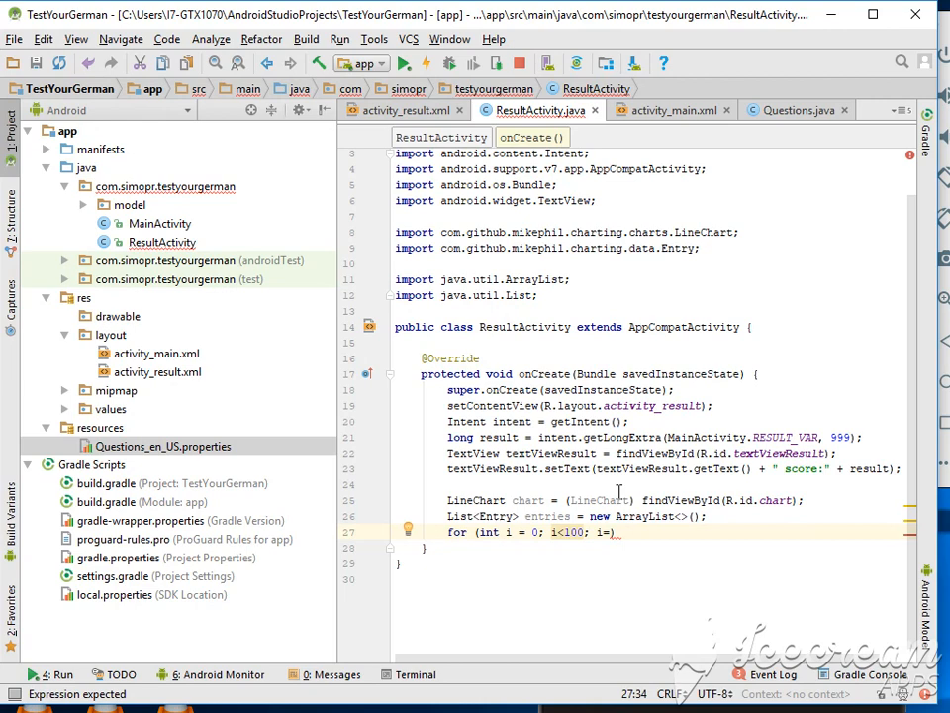
type("++) {")
type("entries.add(new Entry(i")
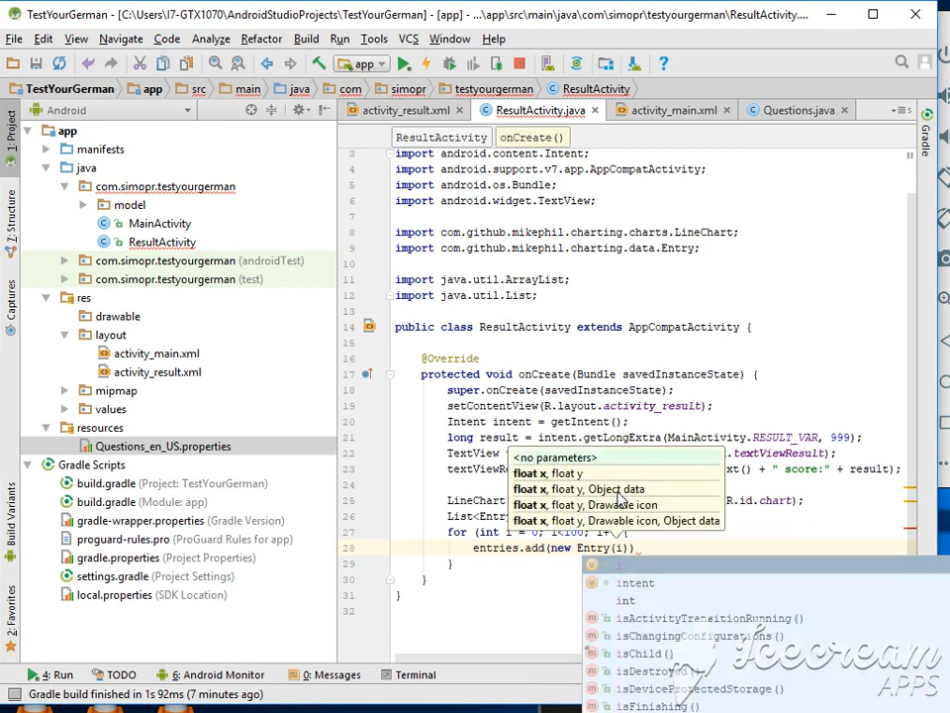
type("Math")
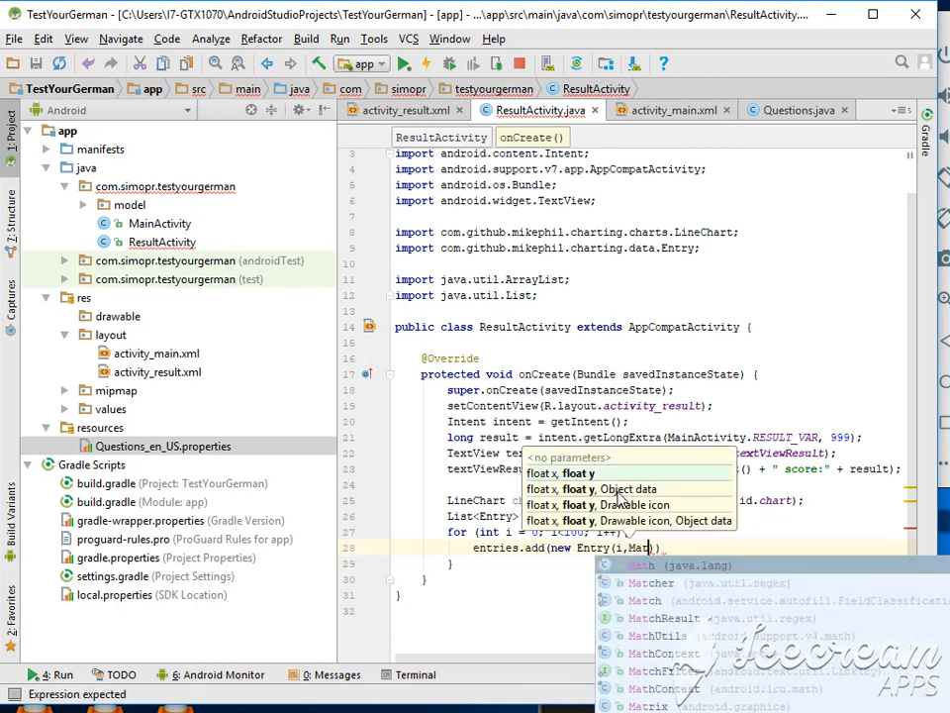
type("ra")
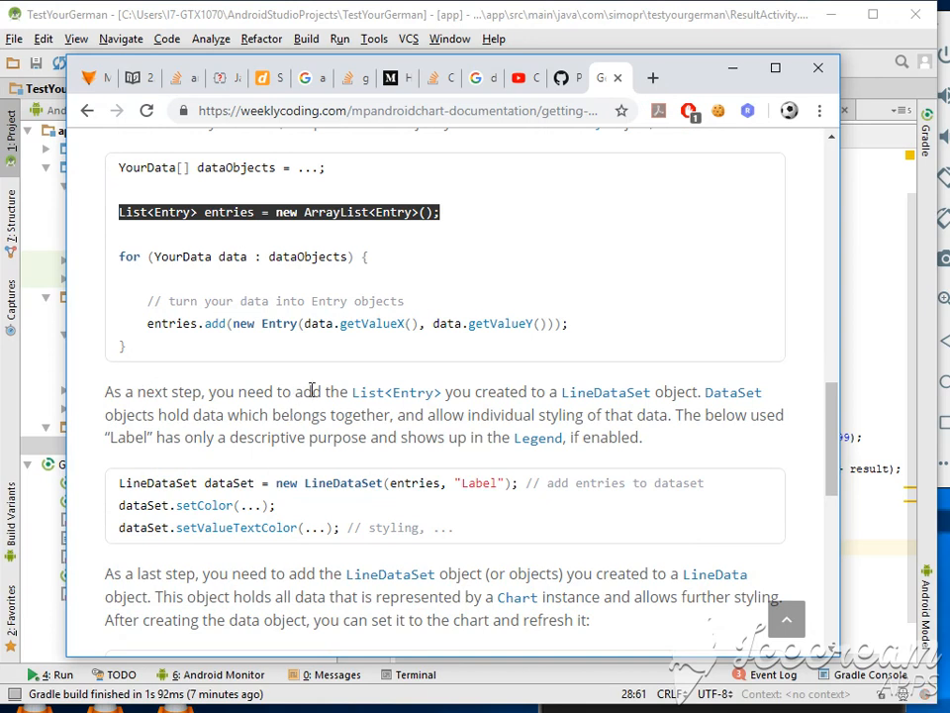
mouse_move(598, 388)
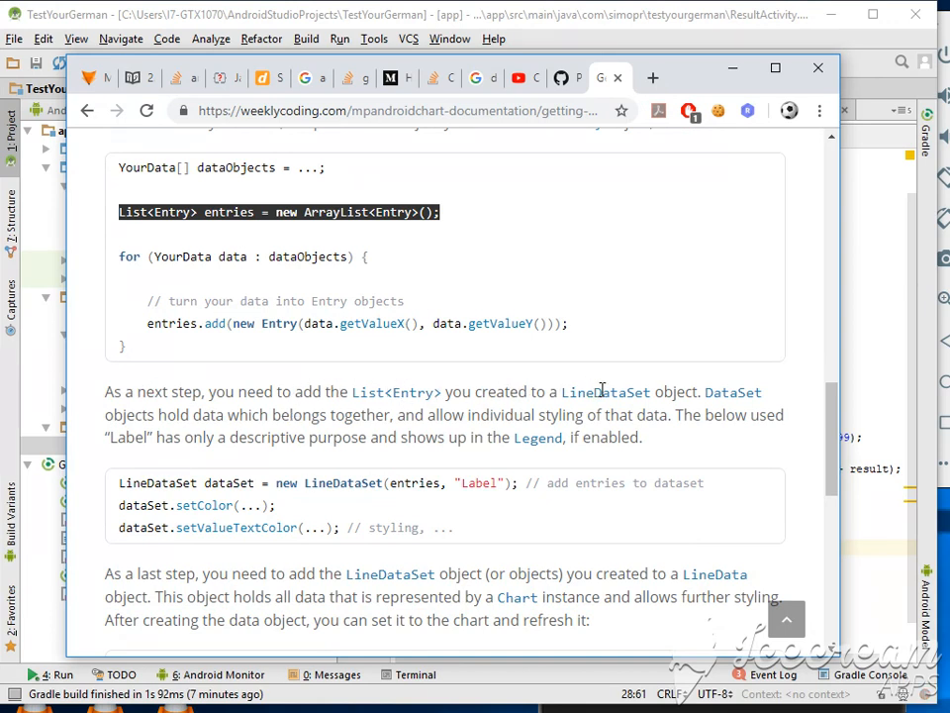
mouse_move(227, 419)
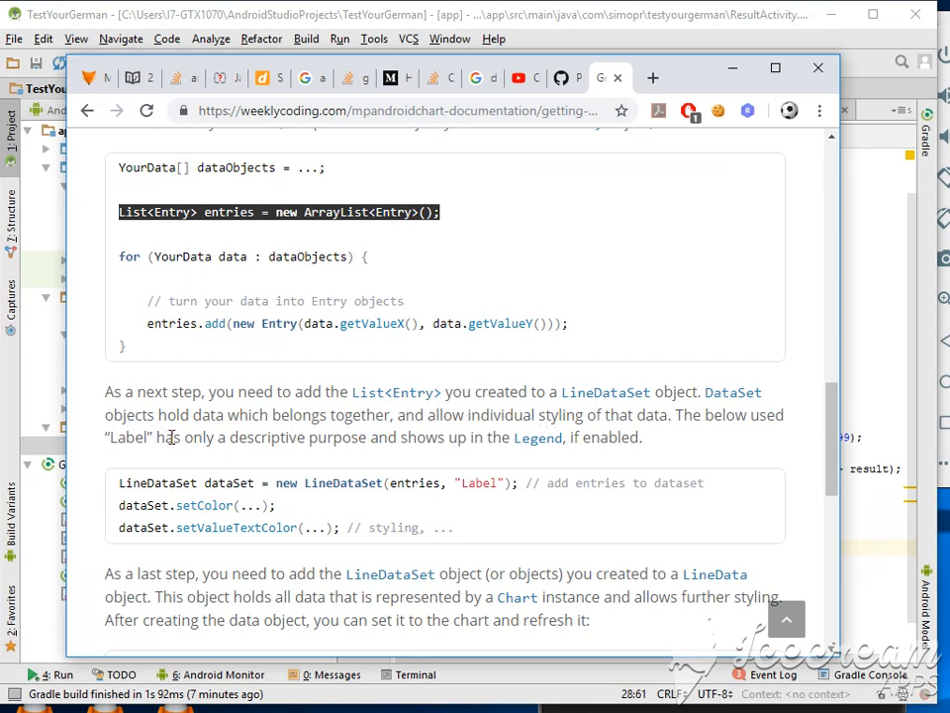
mouse_move(495, 439)
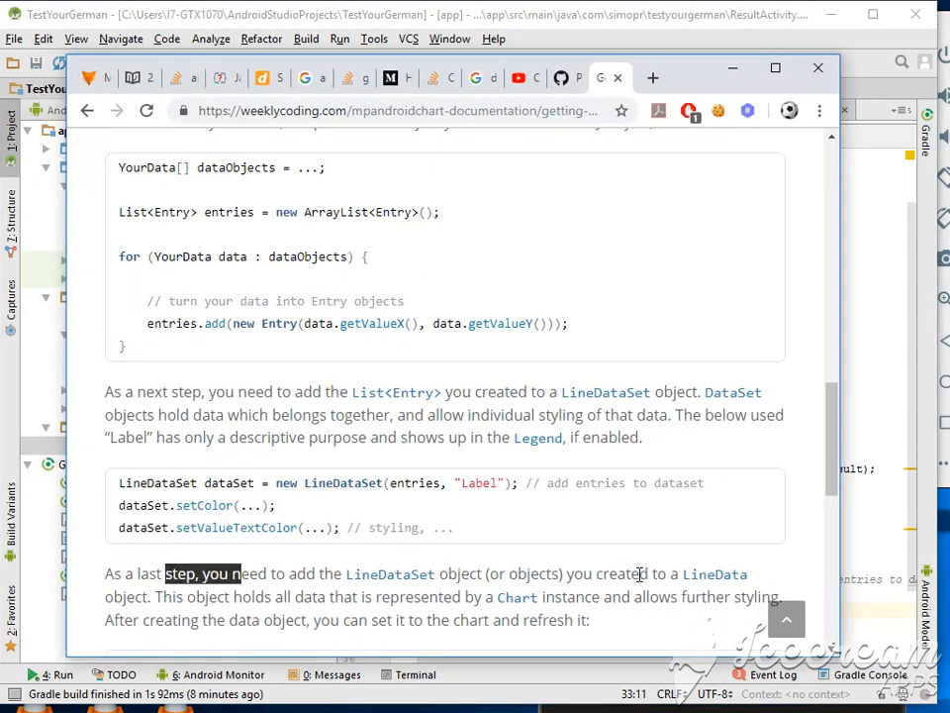
Step: Scroll the getting-started guide through the LineDataSet, LineData, setData and invalidate snippets
scroll("down", 3)
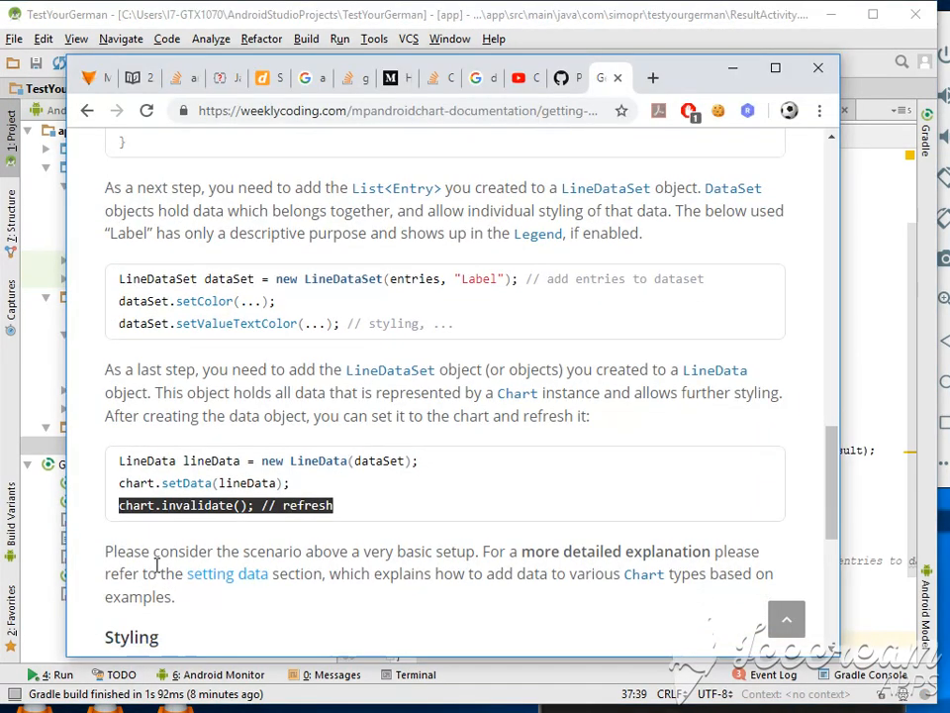
scroll("down", 3)
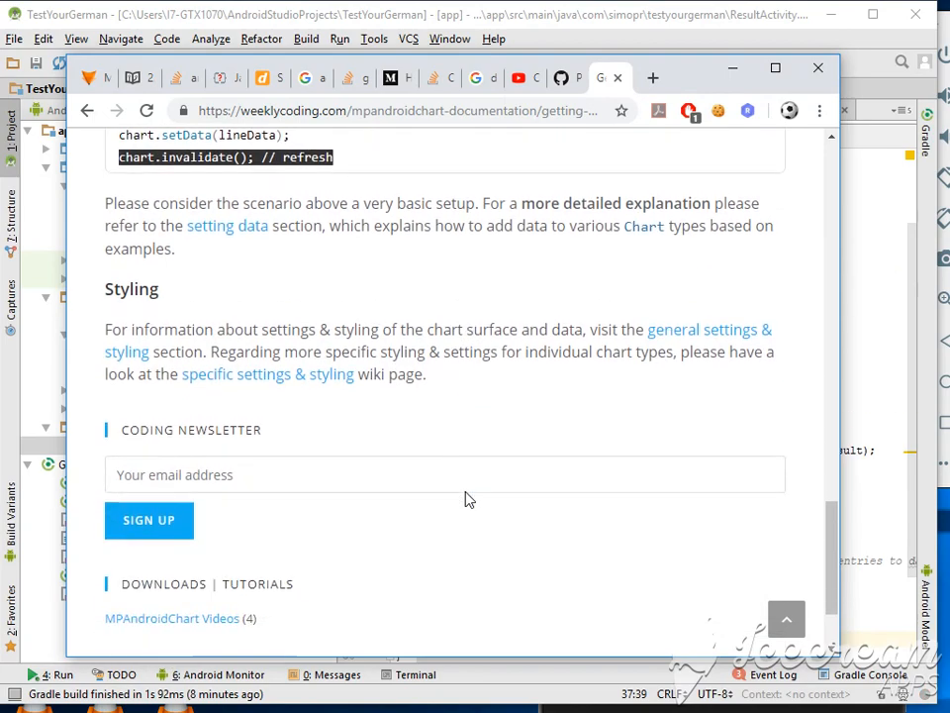
scroll("up", 3)
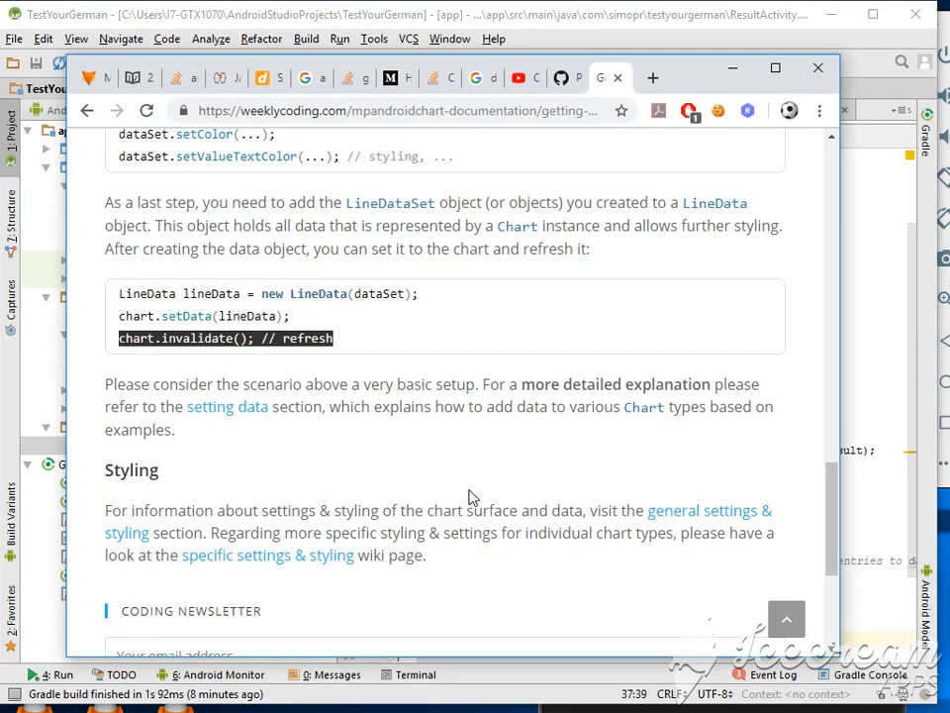
left_click(819, 68)
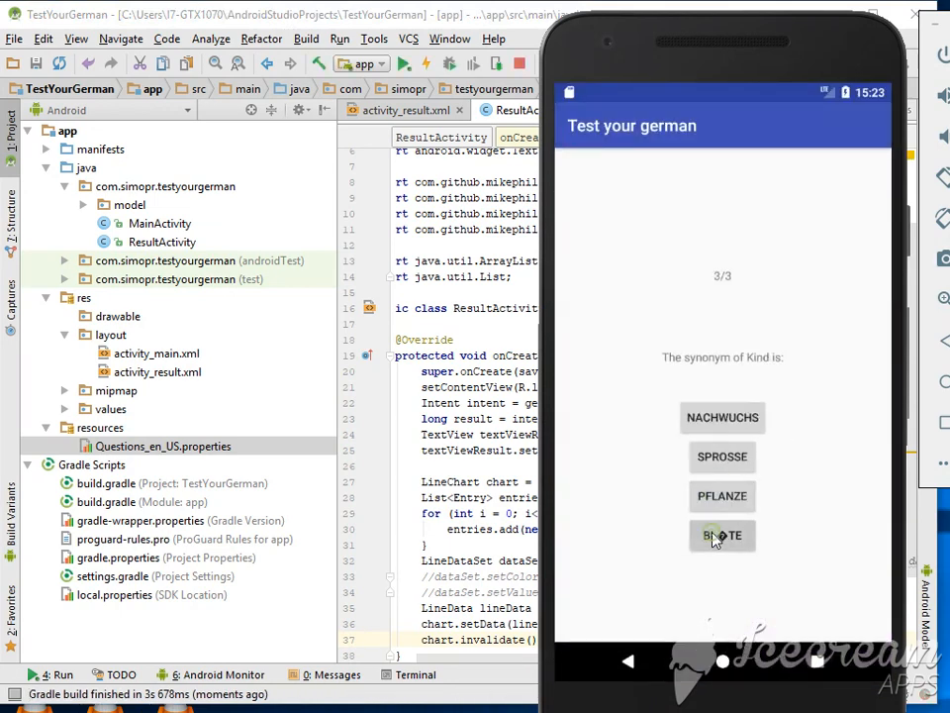
Step: Answer the last quiz question to reach the result screen's 100-point line chart
left_click(722, 535)
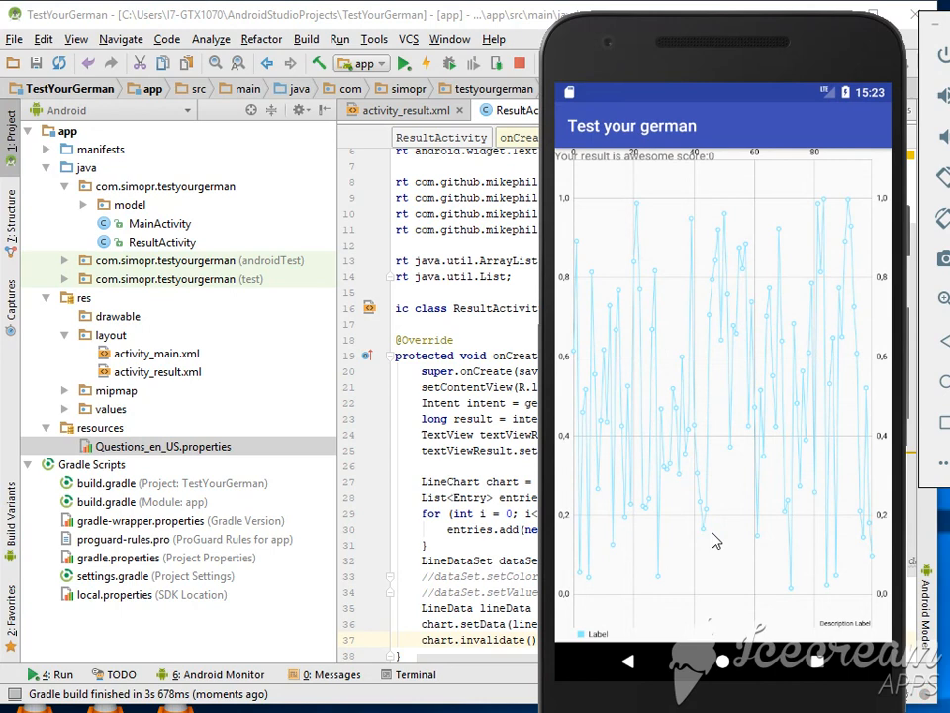
mouse_move(628, 178)
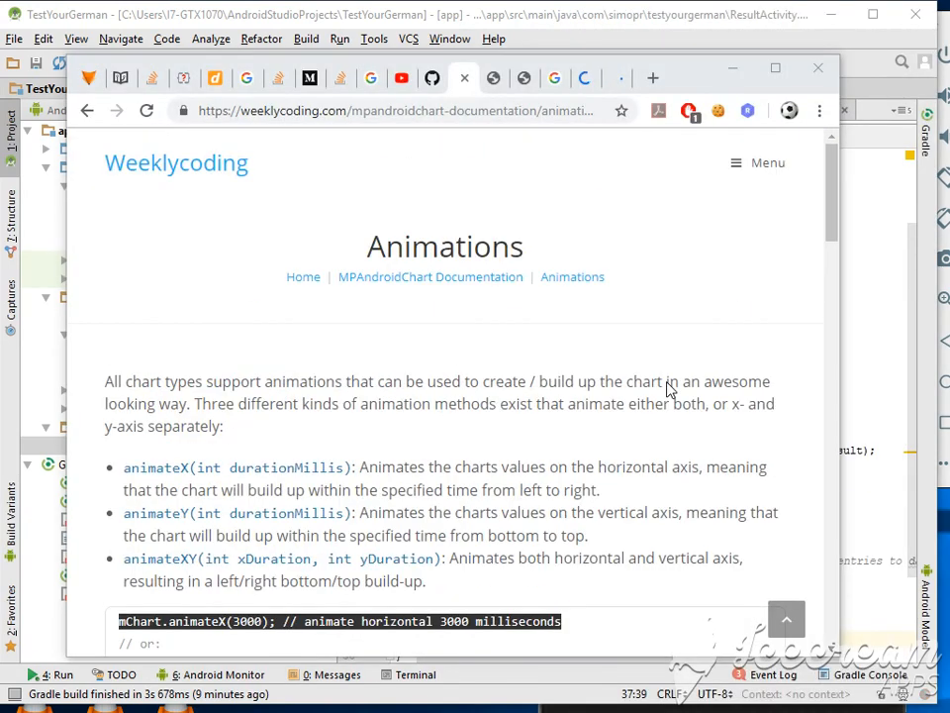
Step: Find animateX on the Animations docs page and type 'animateX(int durationMillis)' into ResultActivity
left_click(87, 110)
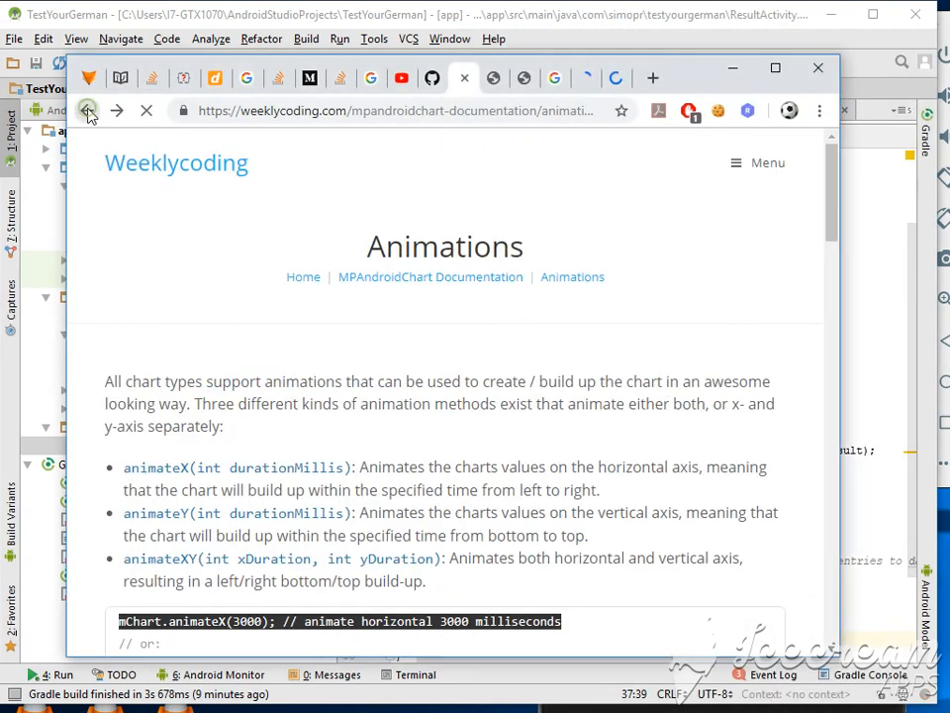
scroll("down", 3)
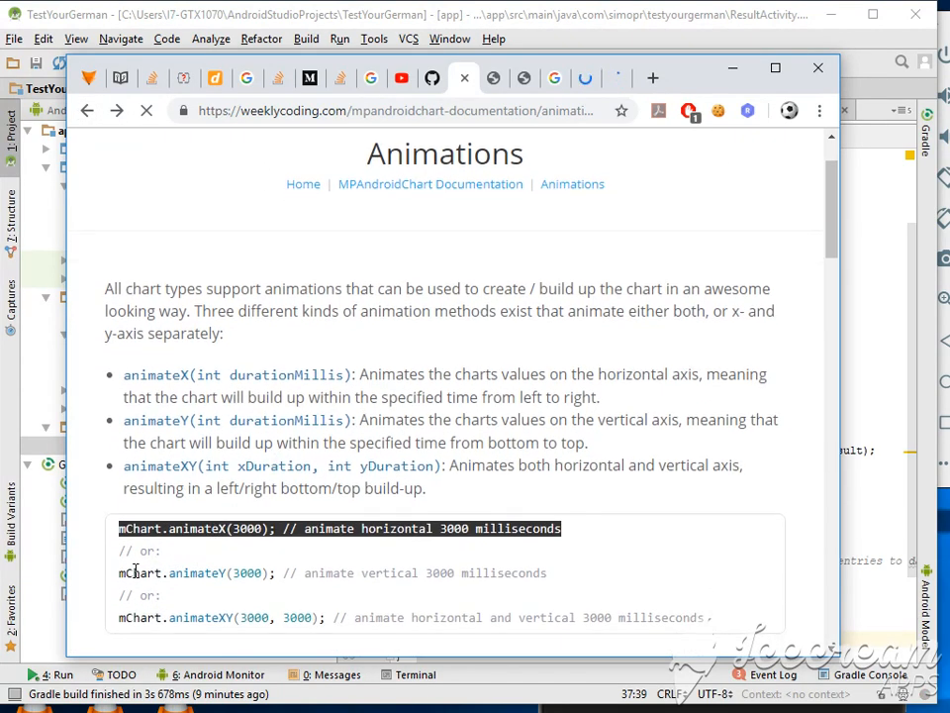
left_click(86, 110)
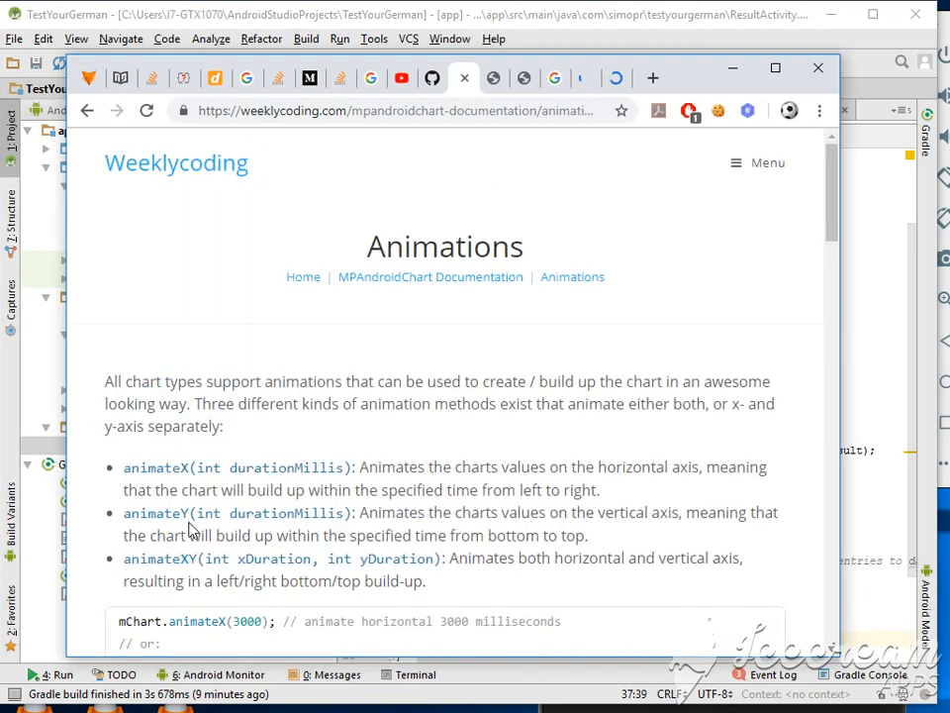
scroll("down", 3)
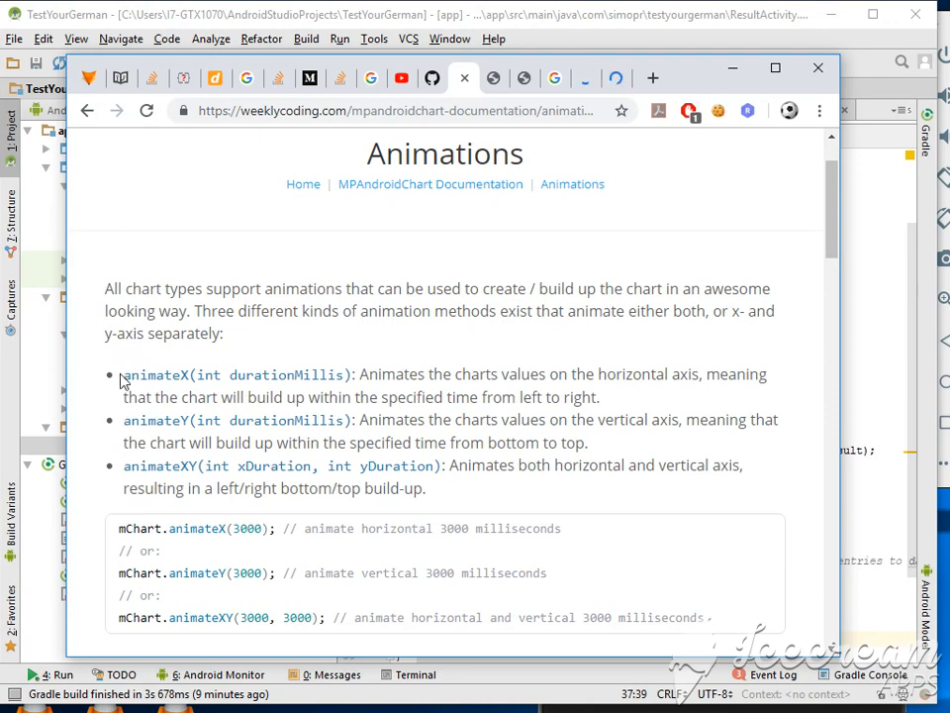
double_click(237, 374)
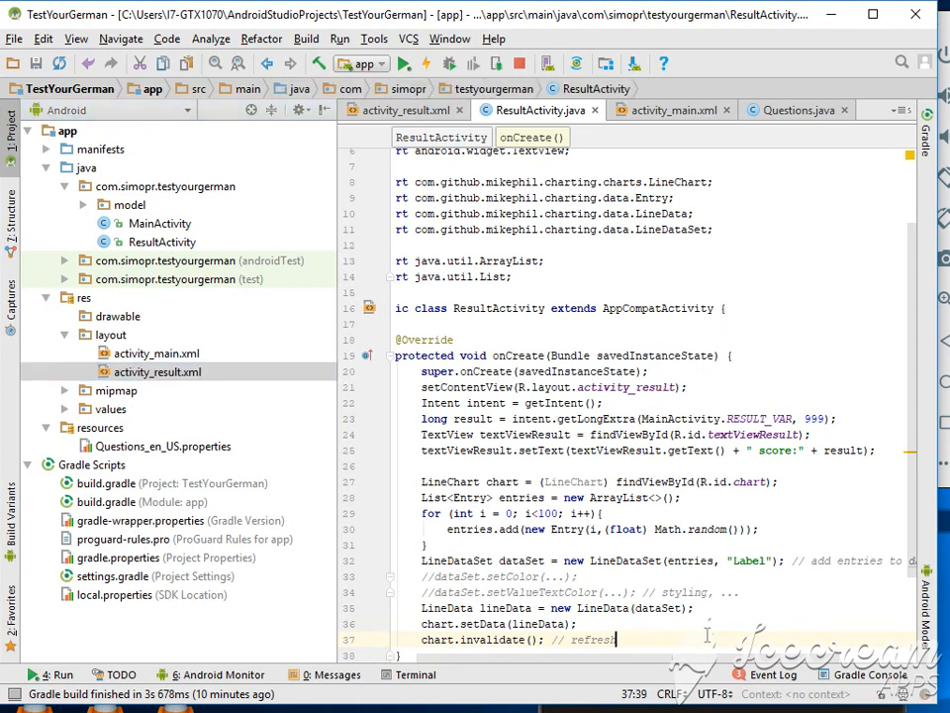
type("animateX(int durationMillis)")
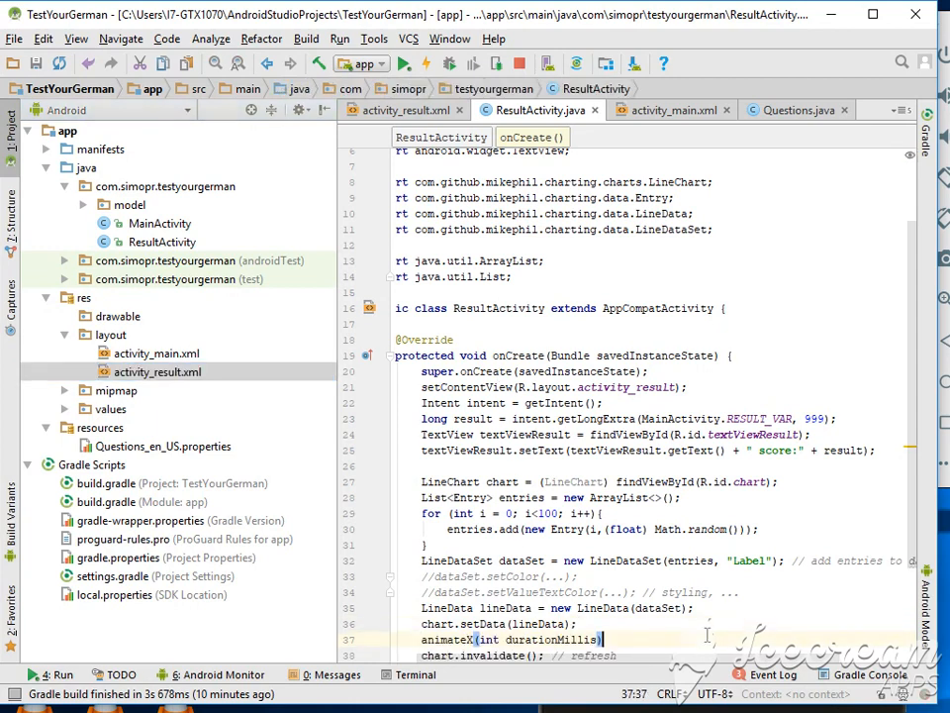